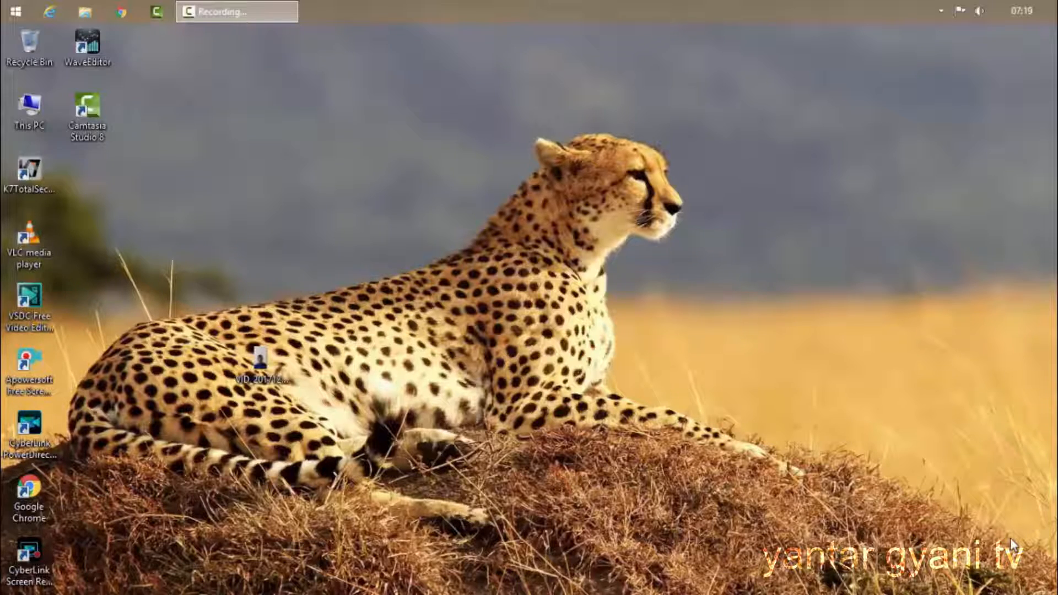
pyautogui.moveTo(951, 492)
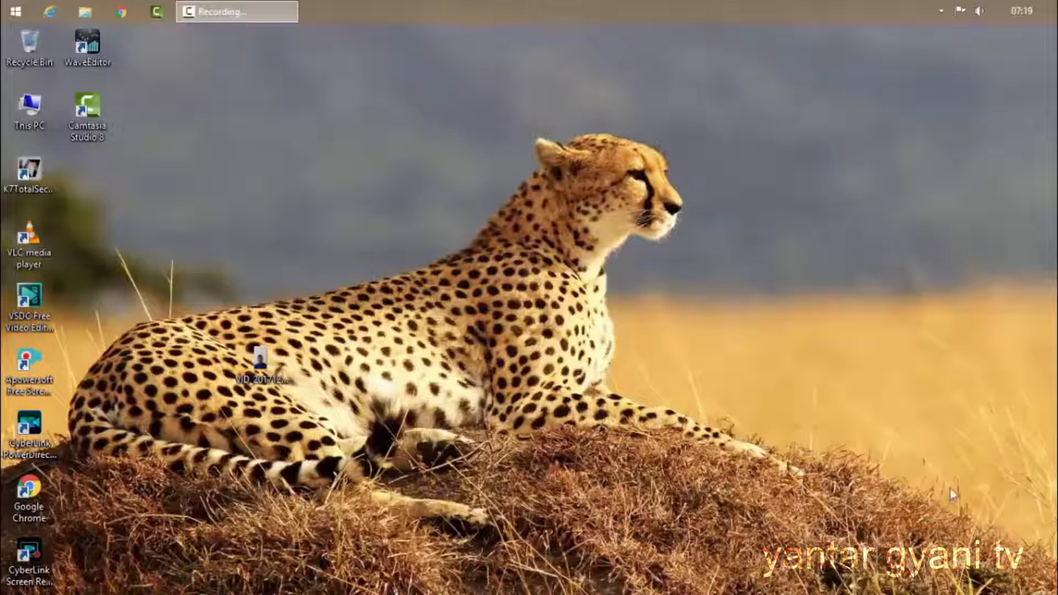
# Launch PowerDirector 15 from the desktop and keep the 16:9 aspect ratio on the welcome screen.
pyautogui.click(30, 429)
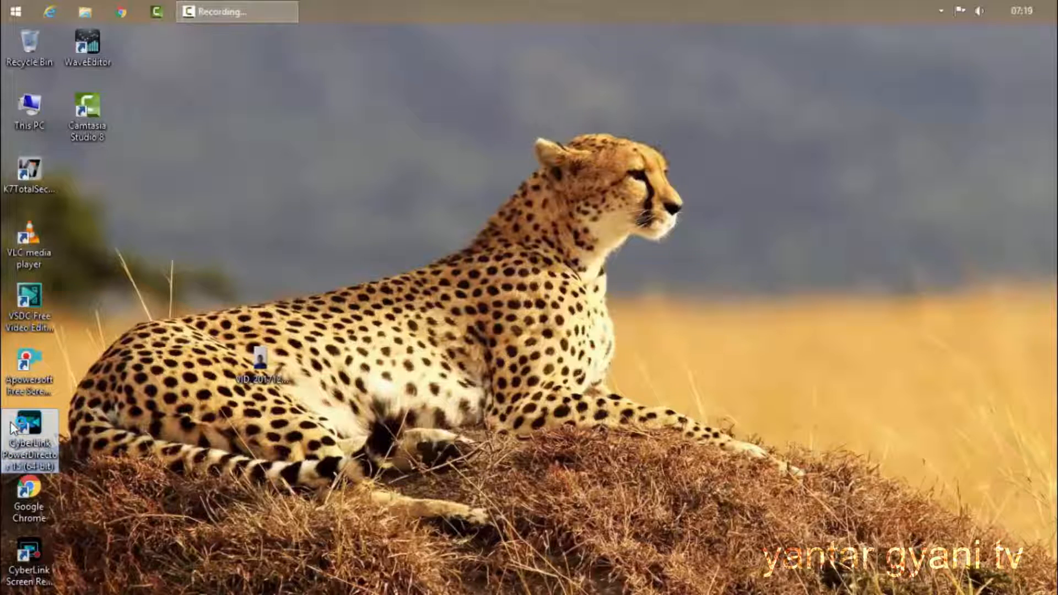
pyautogui.doubleClick(30, 430)
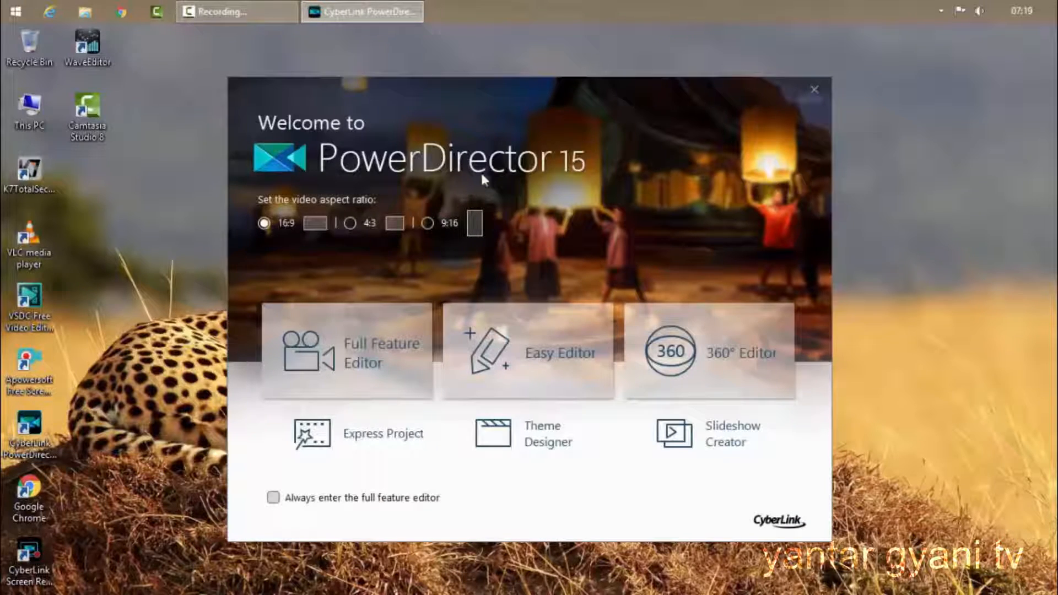
pyautogui.moveTo(408, 162)
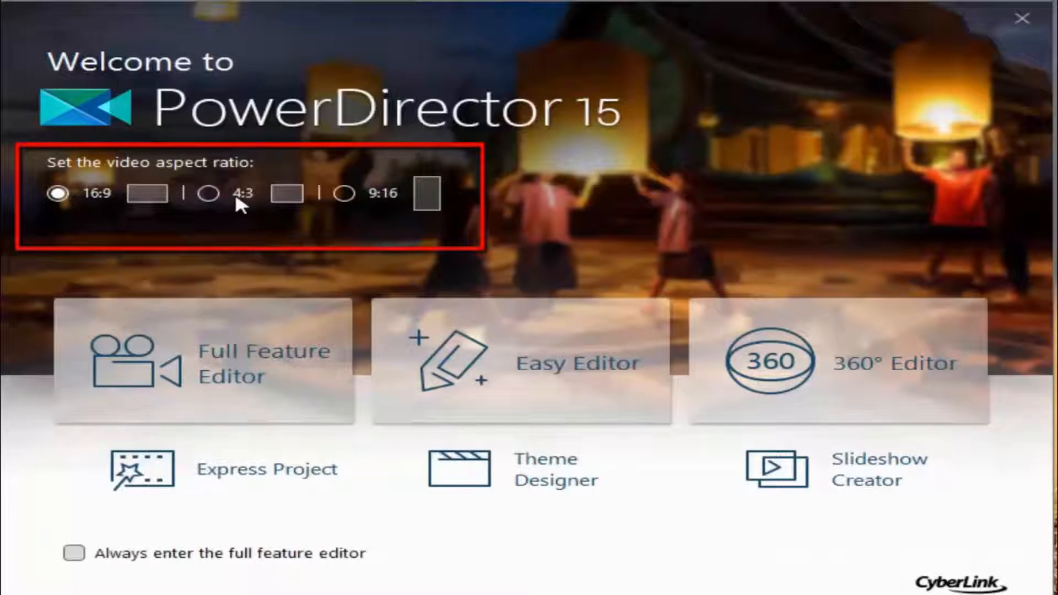
pyautogui.click(346, 194)
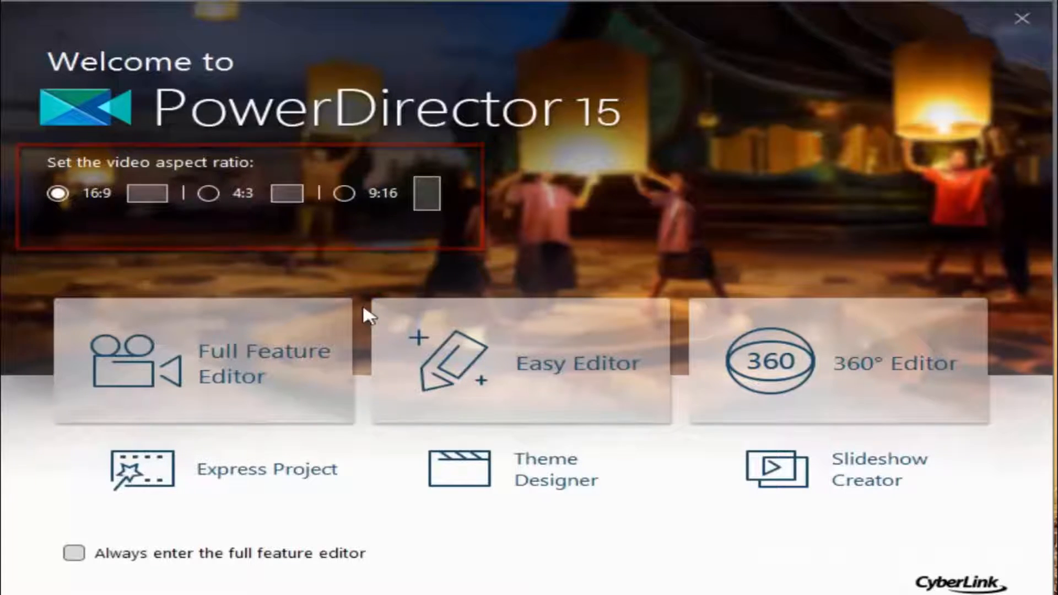
pyautogui.moveTo(928, 357)
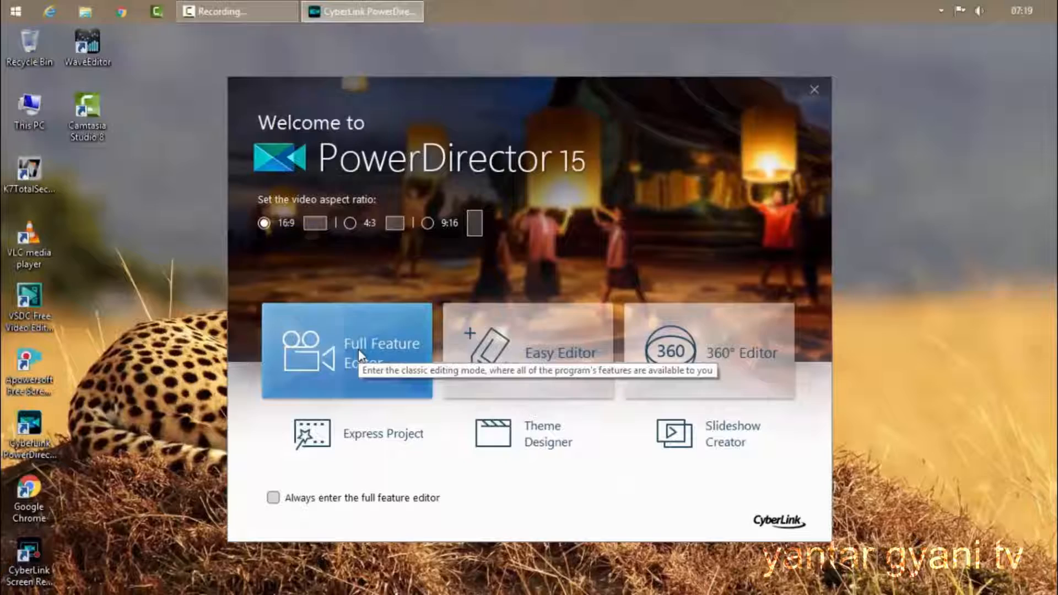
pyautogui.moveTo(540, 367)
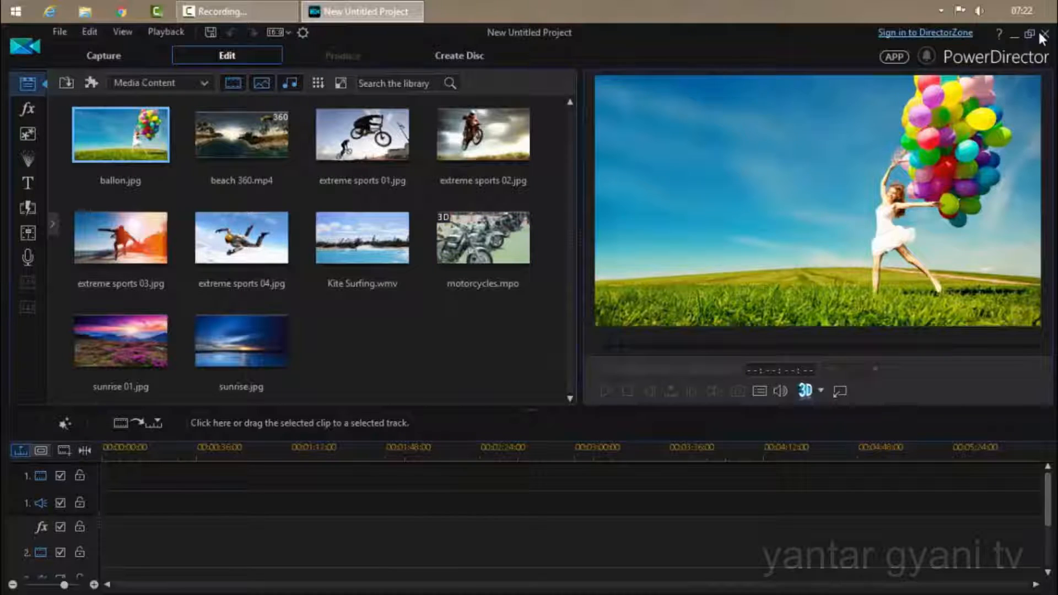
pyautogui.moveTo(1044, 35)
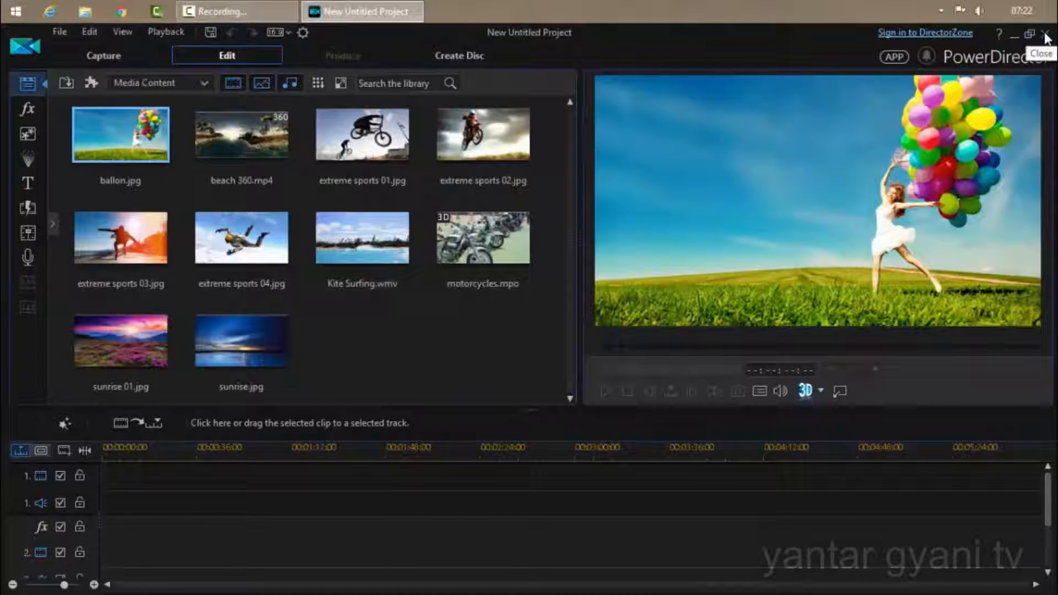
# Select the motorcycles sample clip and the balloon photo in the media library to preview them.
pyautogui.click(483, 238)
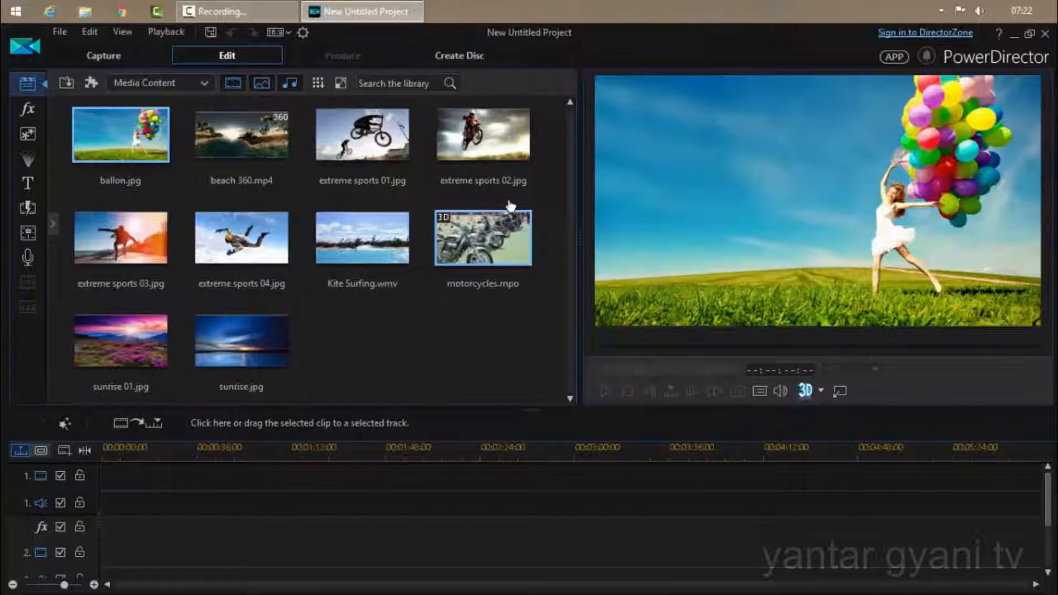
pyautogui.click(241, 340)
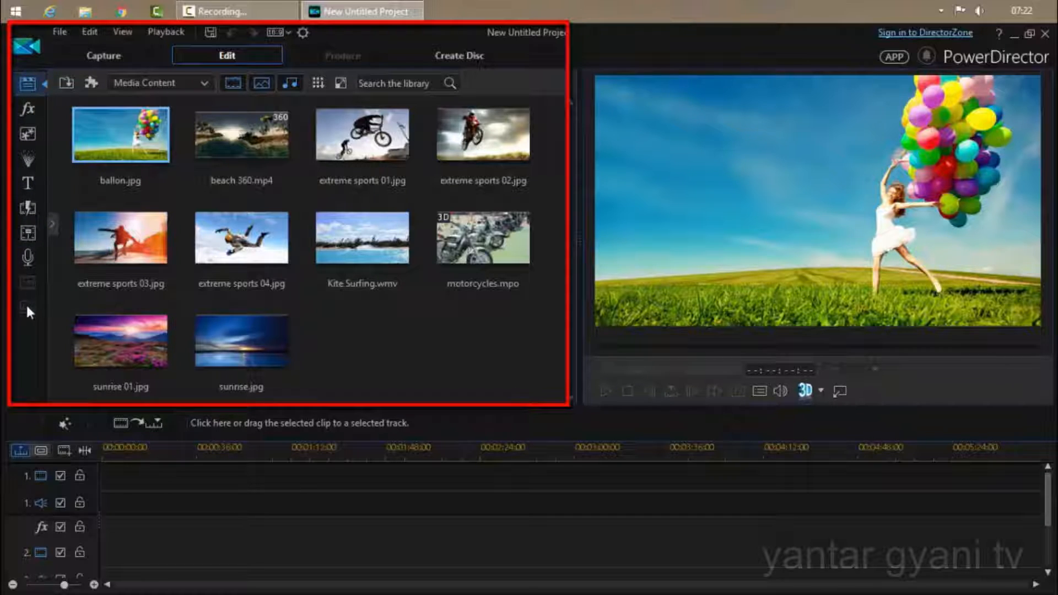
pyautogui.moveTo(3, 115)
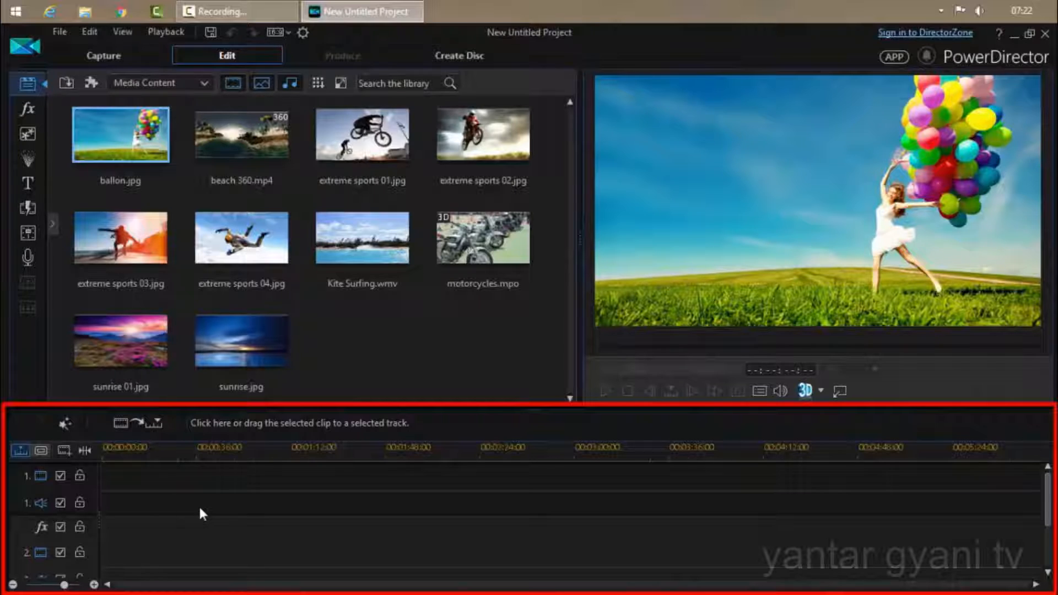
pyautogui.moveTo(225, 518)
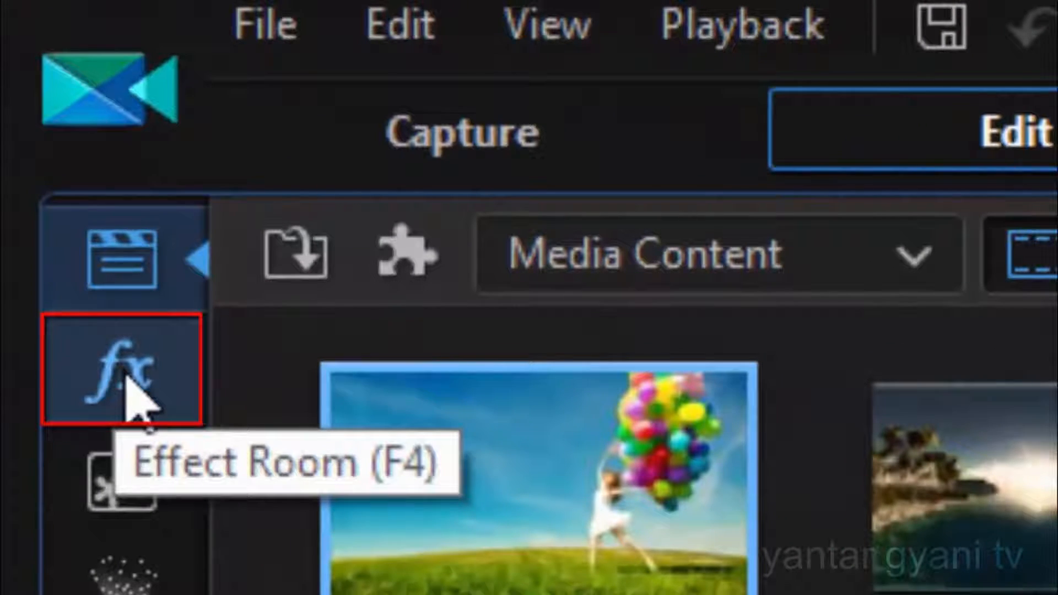
# Browse the Effect Room library, narrow to the 3D category and preview the Fireworks and Cloud effects.
pyautogui.click(122, 371)
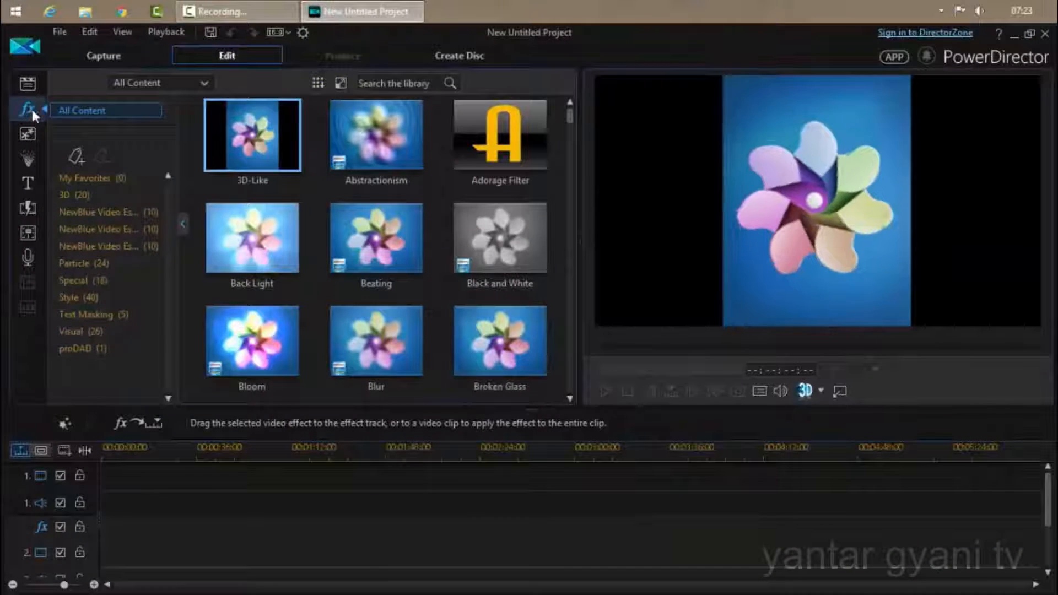
pyautogui.moveTo(500, 238)
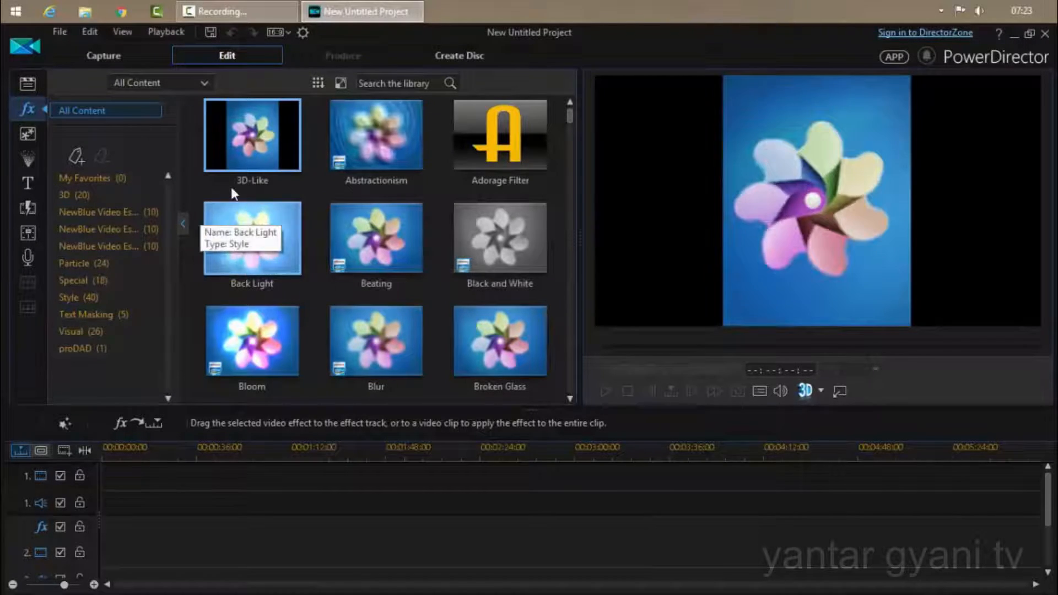
pyautogui.scroll(-3)
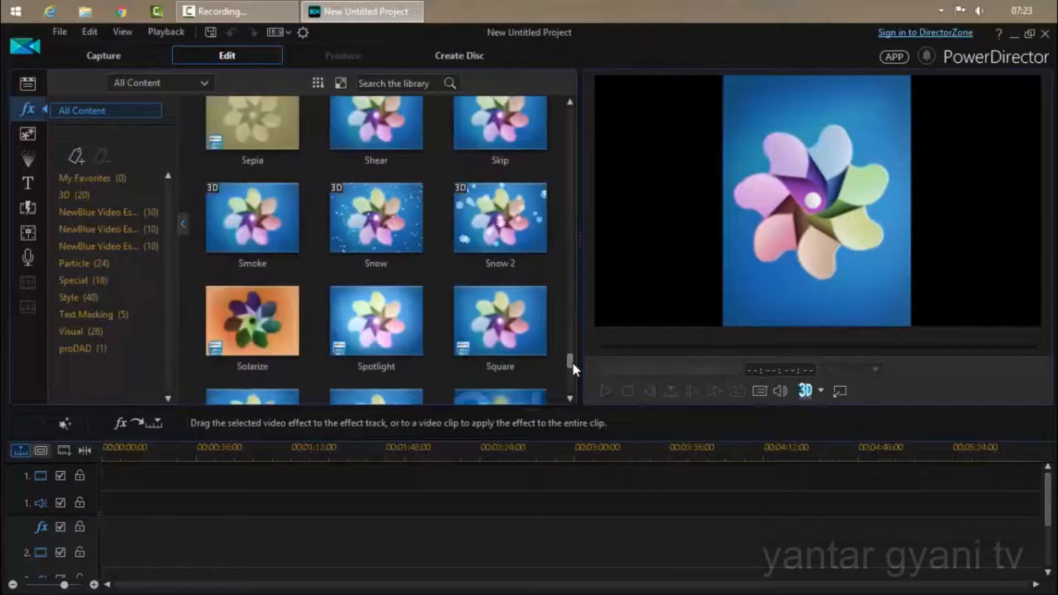
pyautogui.scroll(-3)
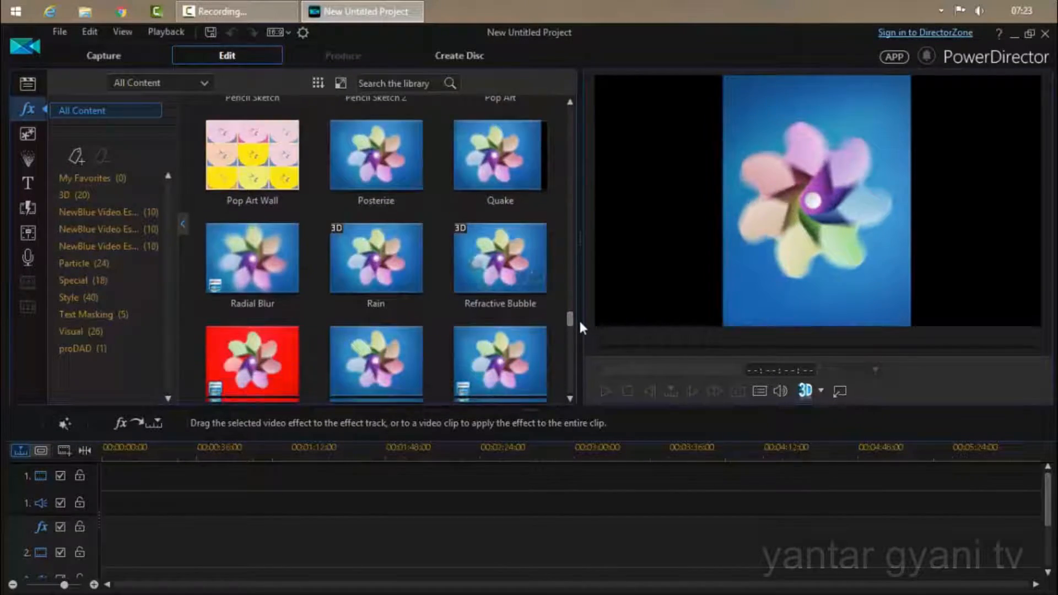
pyautogui.scroll(-3)
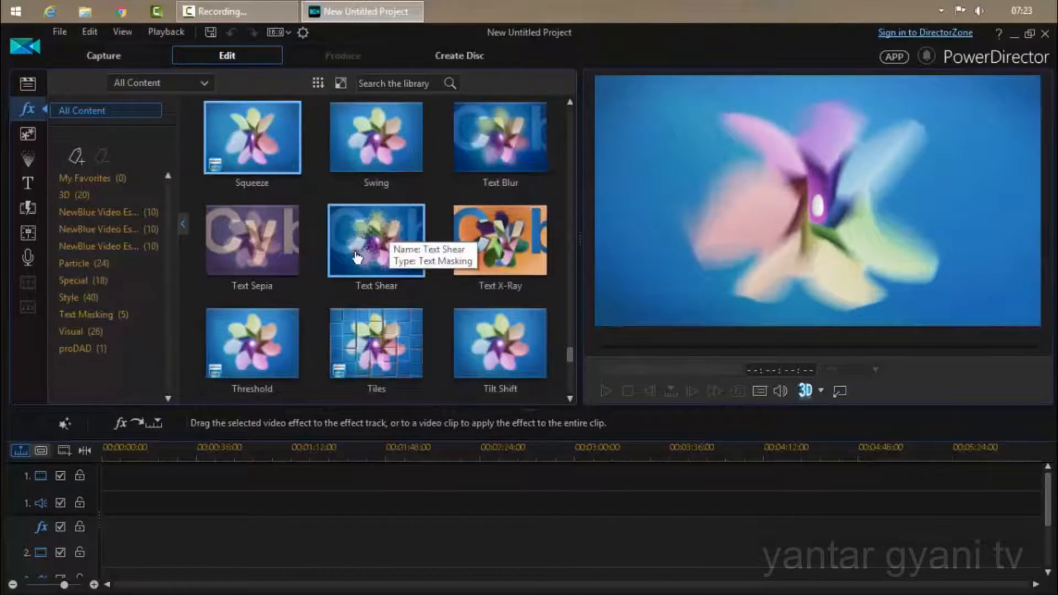
pyautogui.moveTo(499, 240)
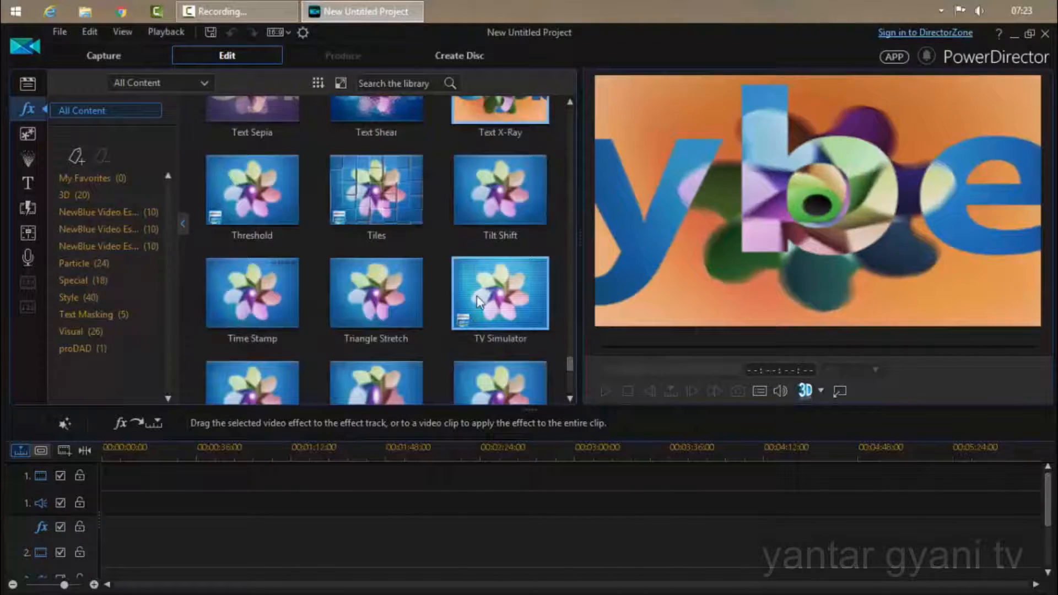
pyautogui.scroll(-3)
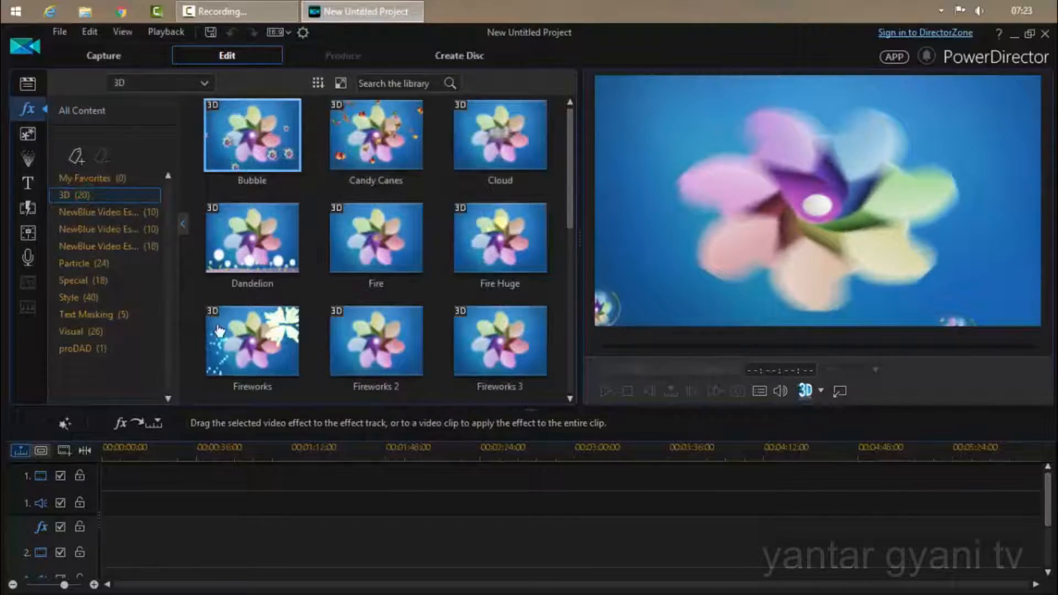
pyautogui.click(252, 341)
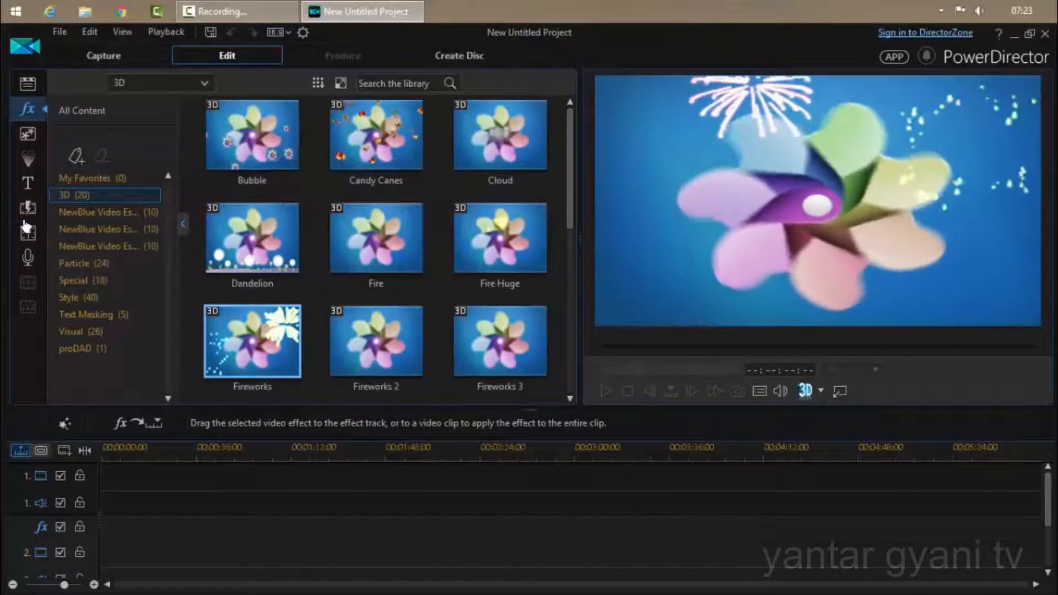
pyautogui.click(501, 134)
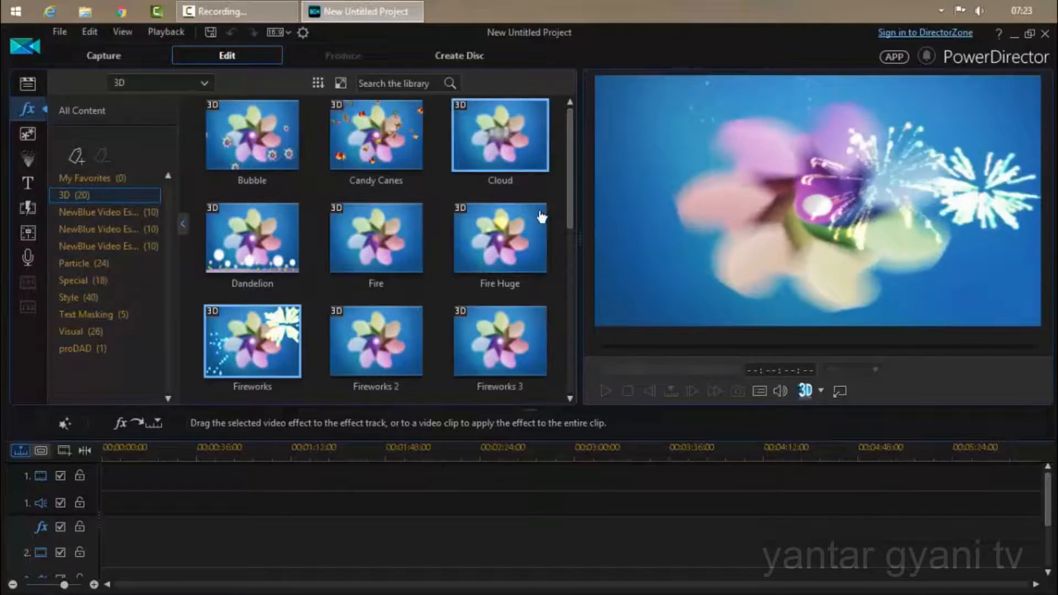
pyautogui.moveTo(499, 135)
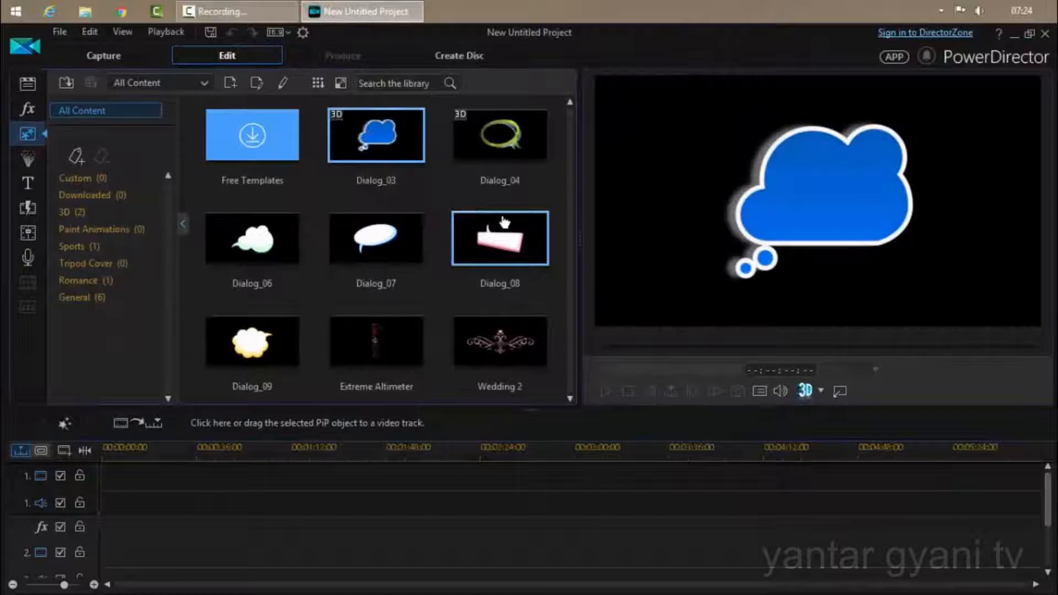
# Preview the Dialog_04, Dialog_03, Dialog_08 bubbles and the Extreme Altimeter overlay in the PiP Objects Room.
pyautogui.click(500, 134)
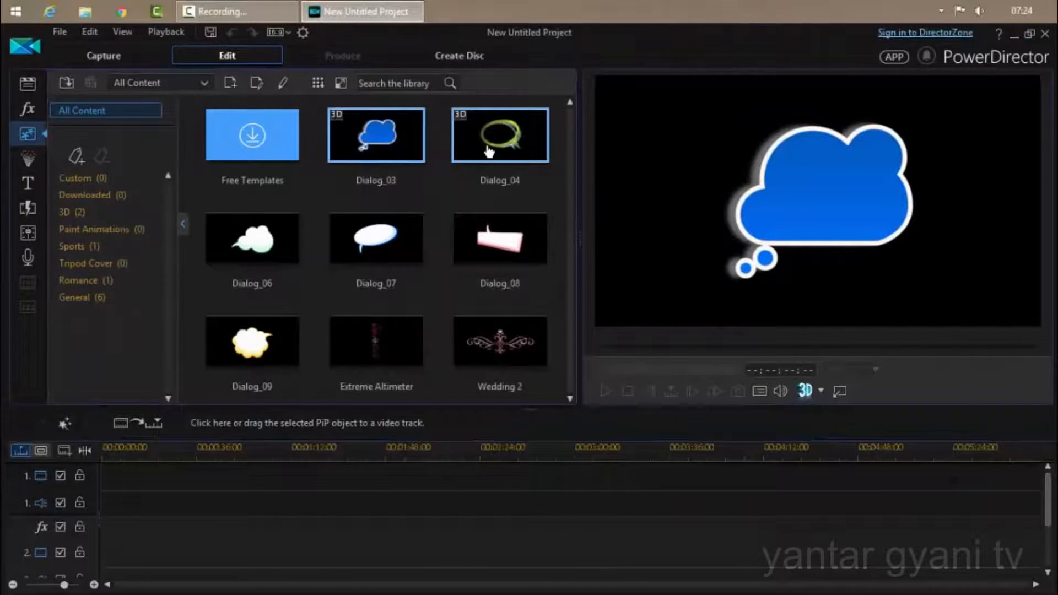
pyautogui.click(376, 134)
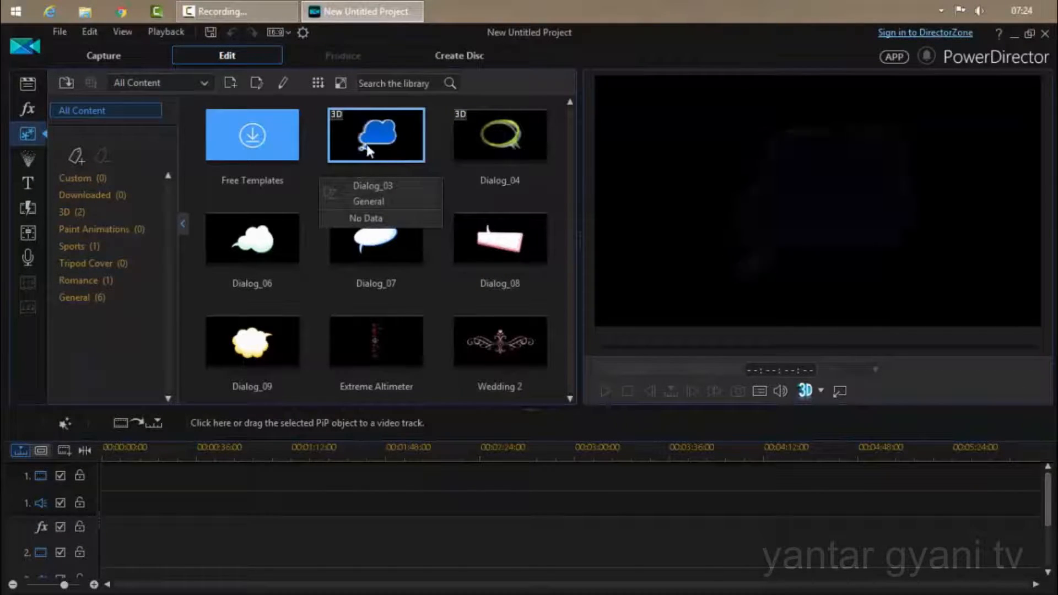
pyautogui.click(500, 135)
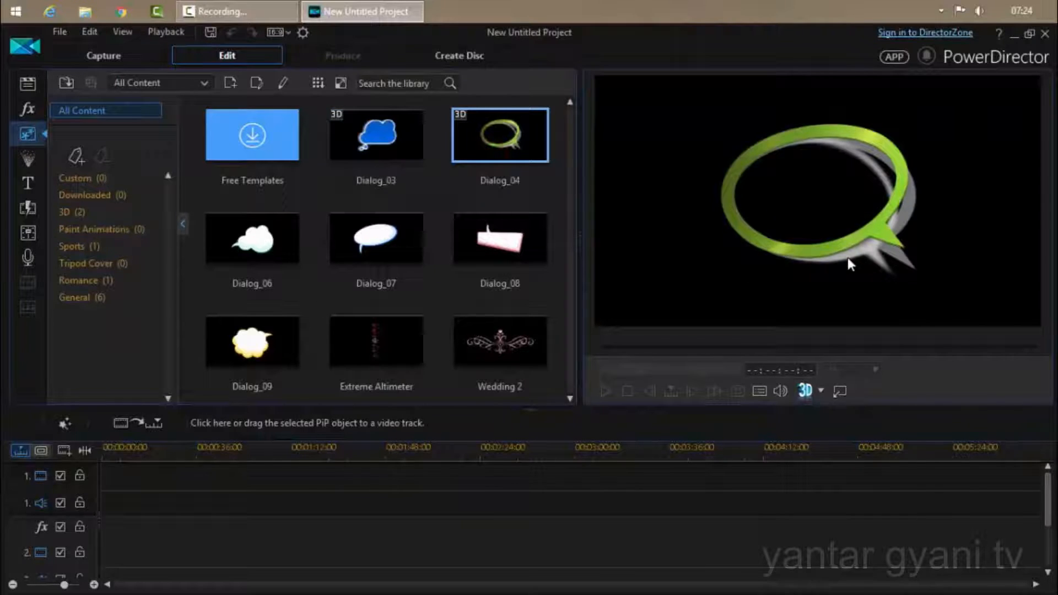
pyautogui.click(499, 238)
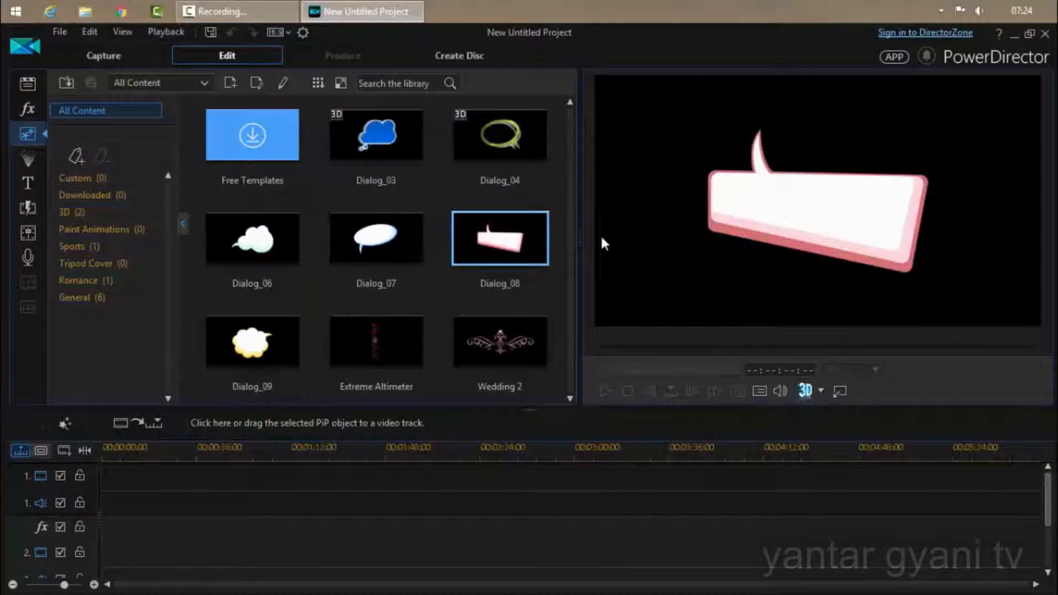
pyautogui.click(376, 341)
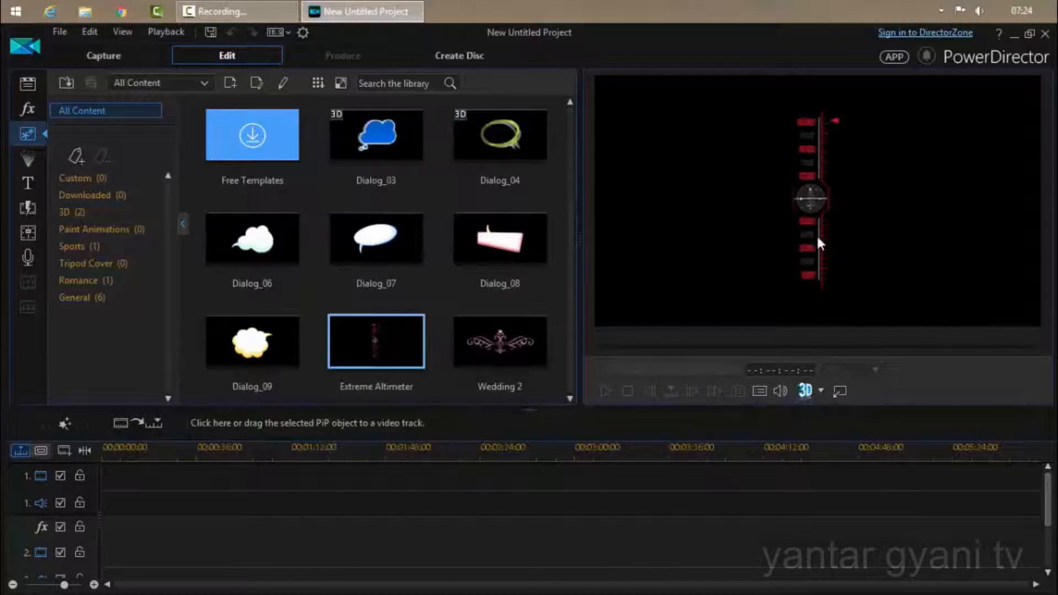
# Filter the PiP objects by the 3D, Sports, dialog and finally the Downloaded category.
pyautogui.click(64, 212)
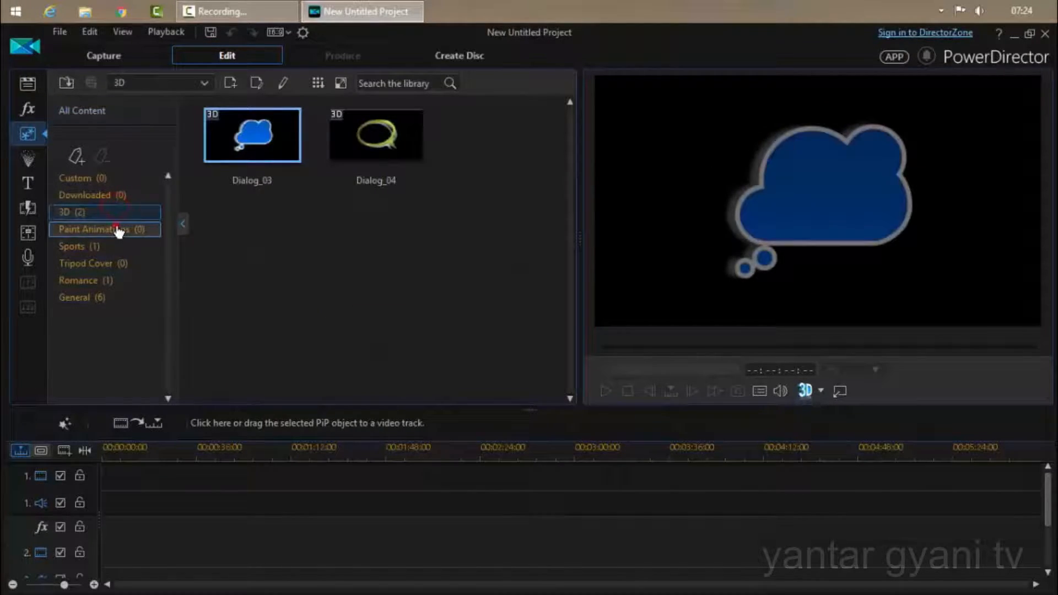
pyautogui.click(86, 263)
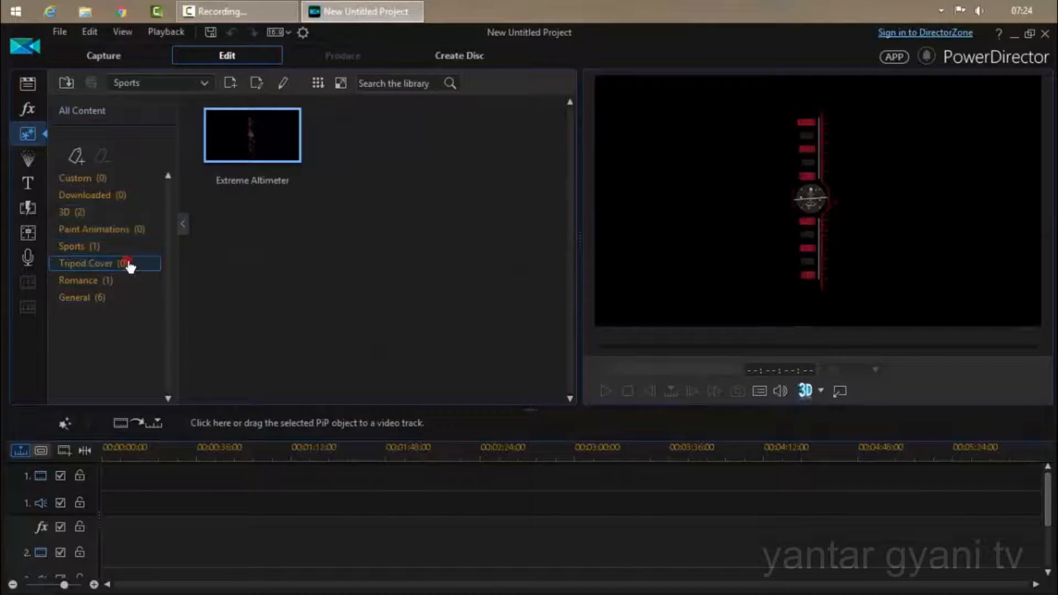
pyautogui.click(74, 297)
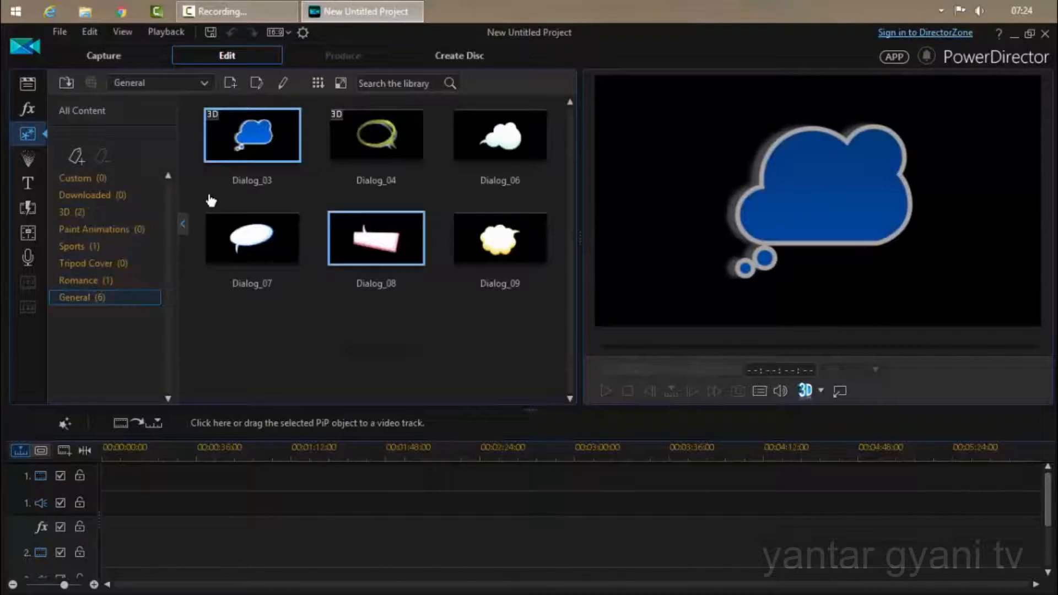
pyautogui.click(84, 195)
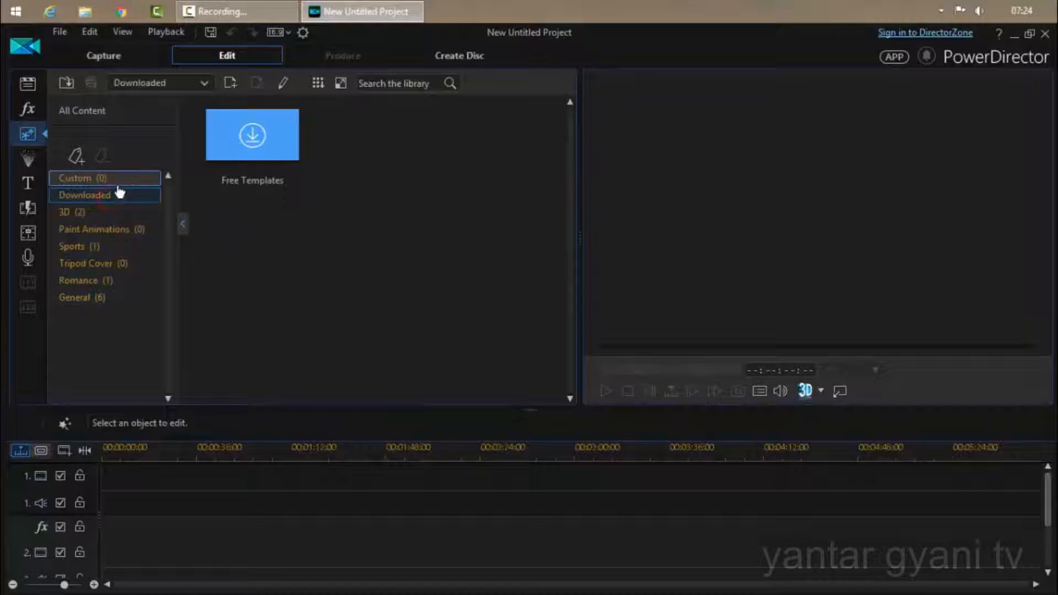
pyautogui.moveTo(85, 195)
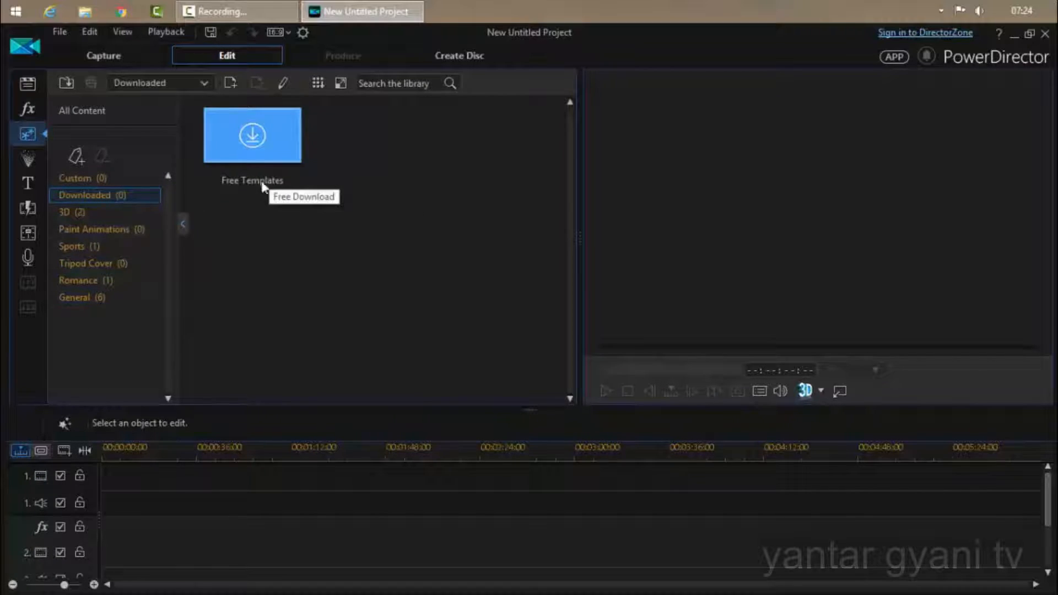
pyautogui.moveTo(27, 156)
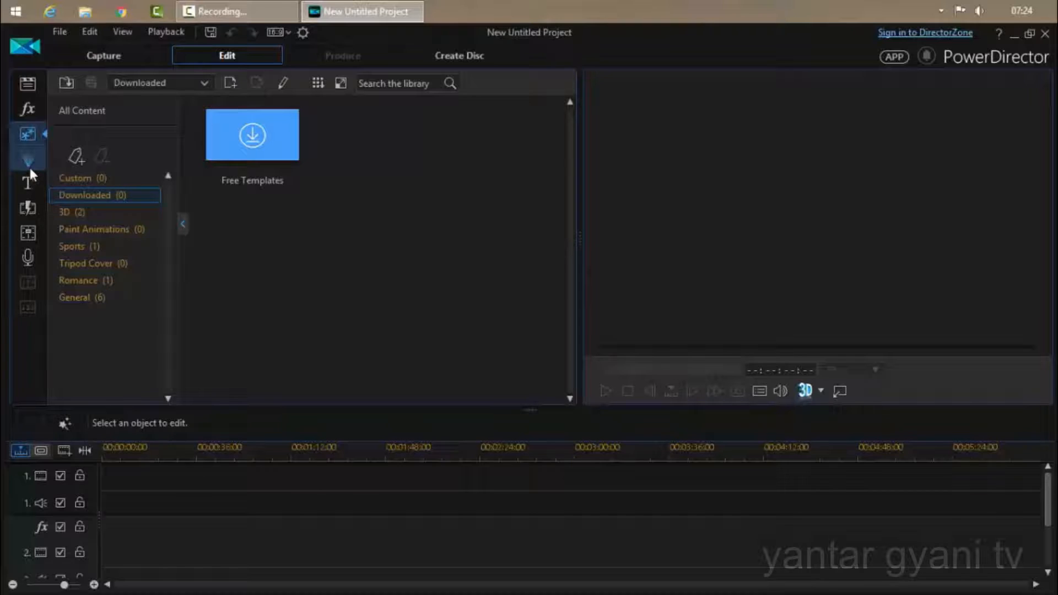
pyautogui.moveTo(29, 182)
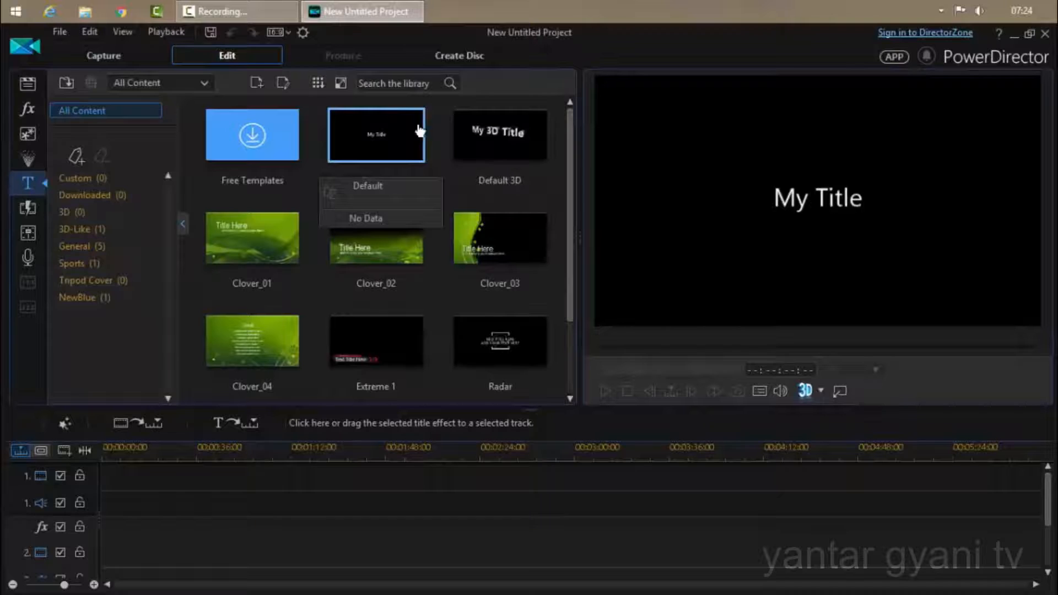
# Preview the Default, Default 3D, Clover_02, Clover_03, Clover_04 and Radar title templates.
pyautogui.click(501, 135)
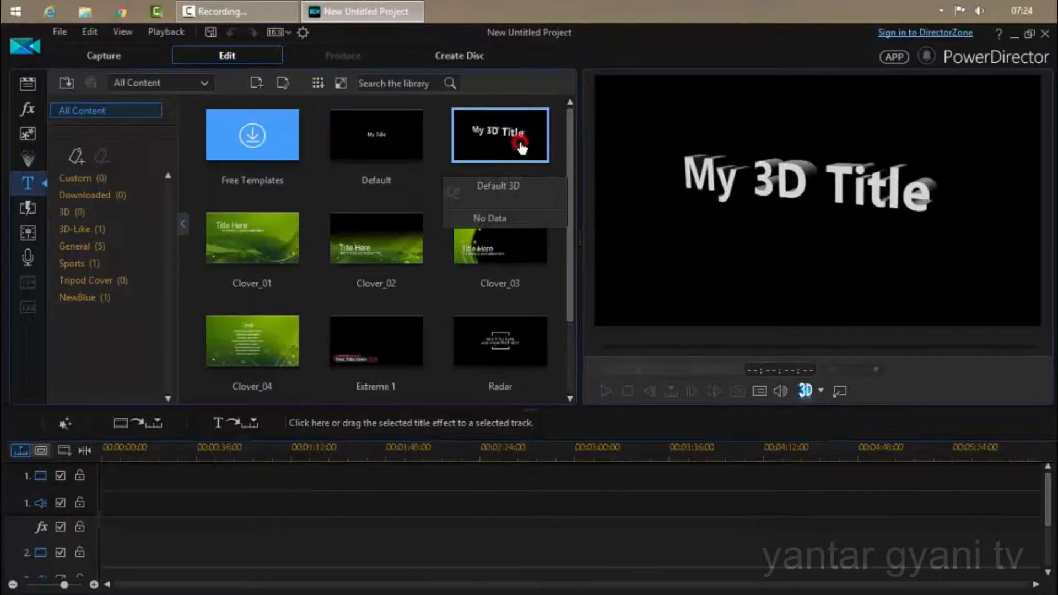
pyautogui.click(251, 238)
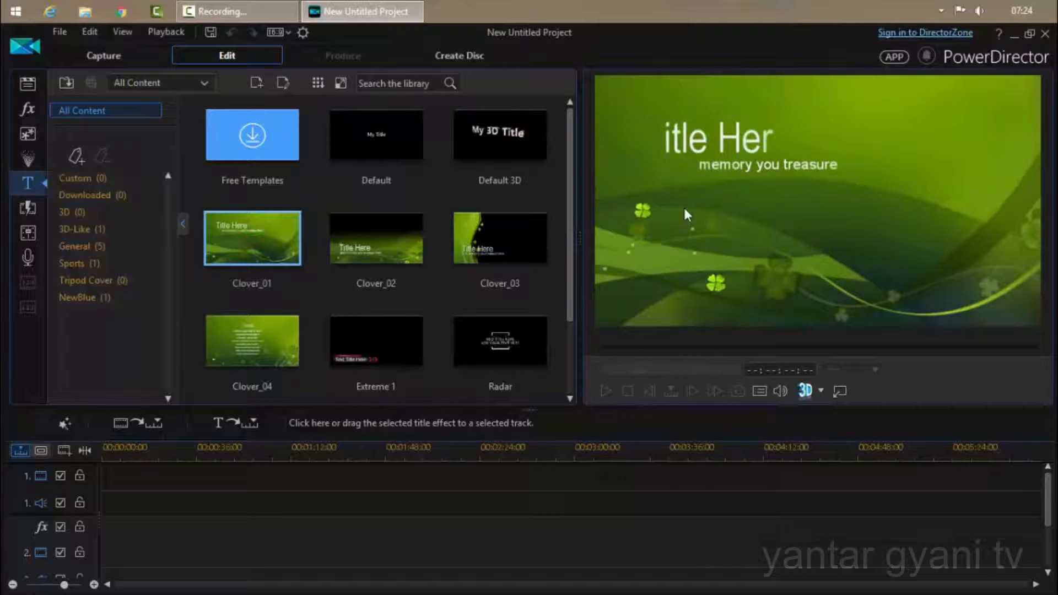
pyautogui.click(376, 238)
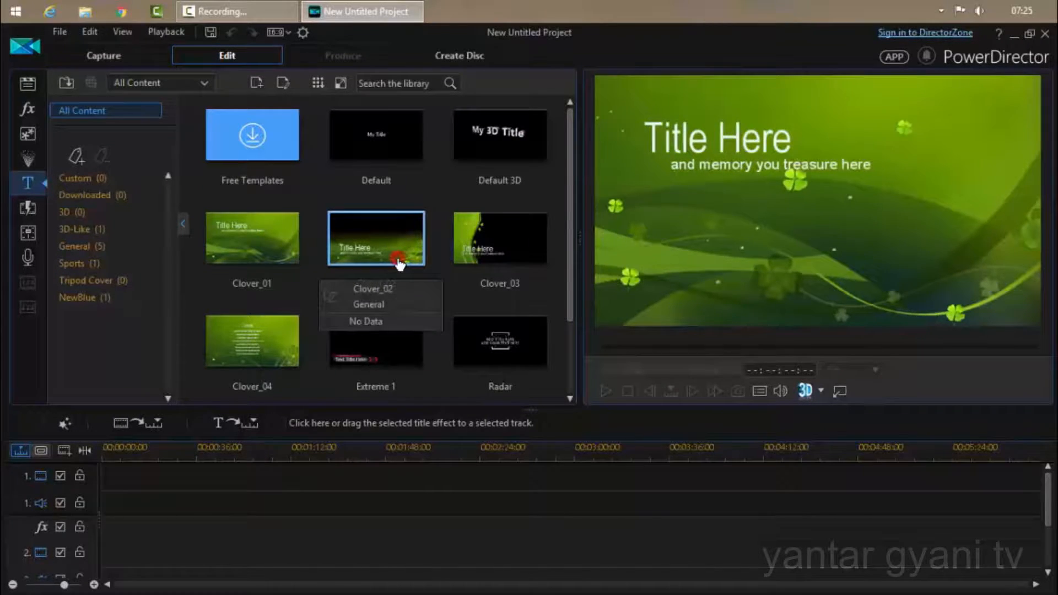
pyautogui.click(500, 238)
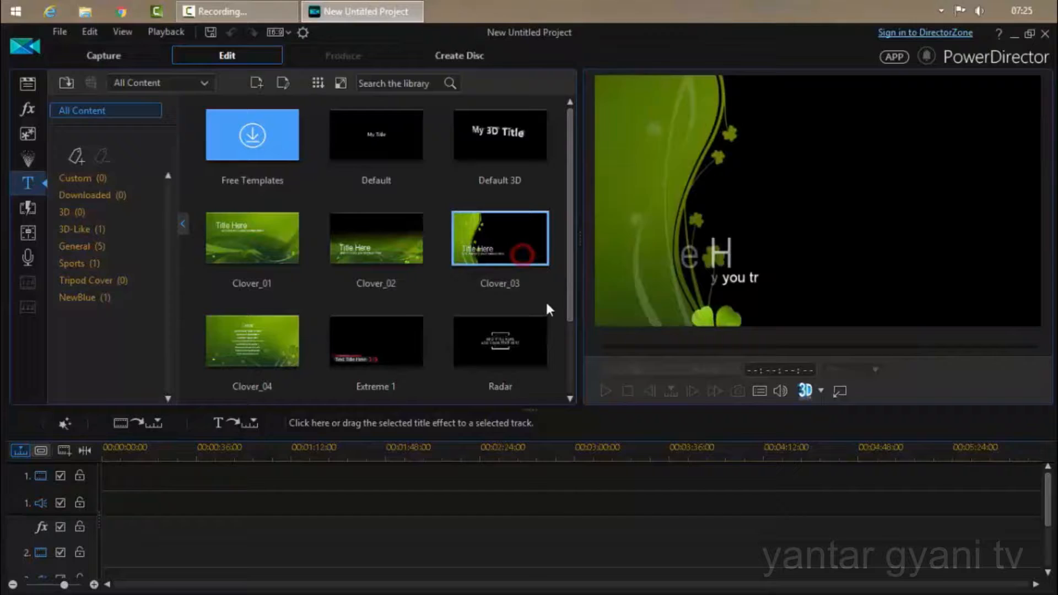
pyautogui.click(251, 341)
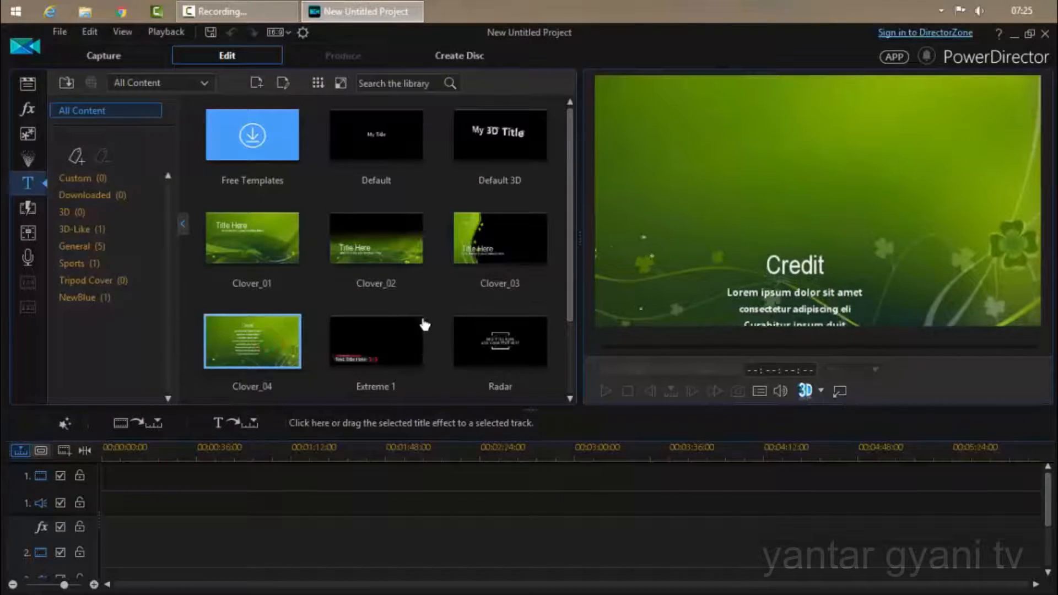
pyautogui.click(501, 341)
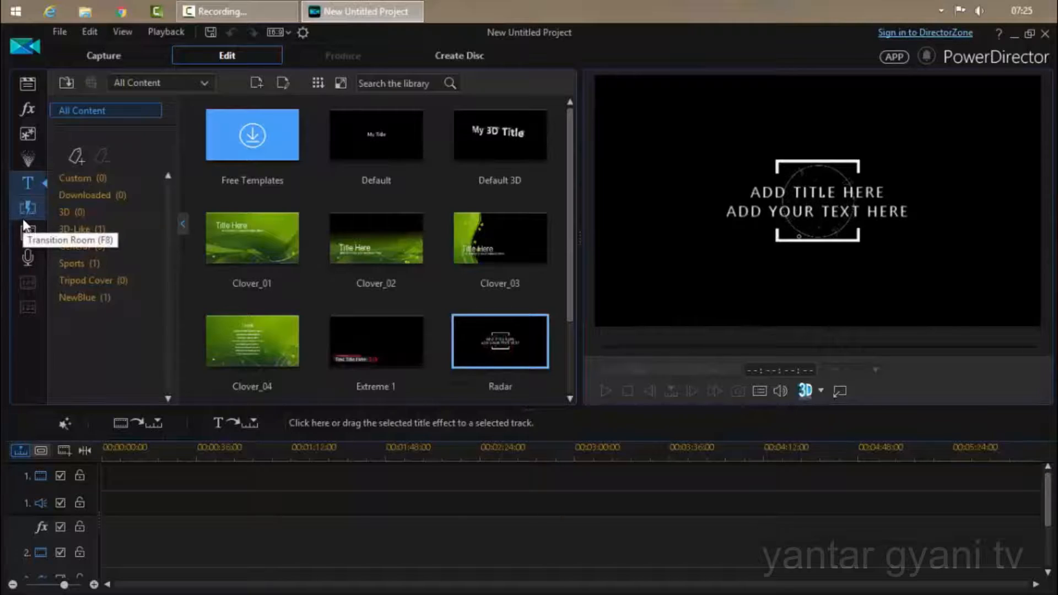
# Browse the Transition Room, previewing Binary 2 and Fragments and narrowing to the Alpha transitions.
pyautogui.click(28, 209)
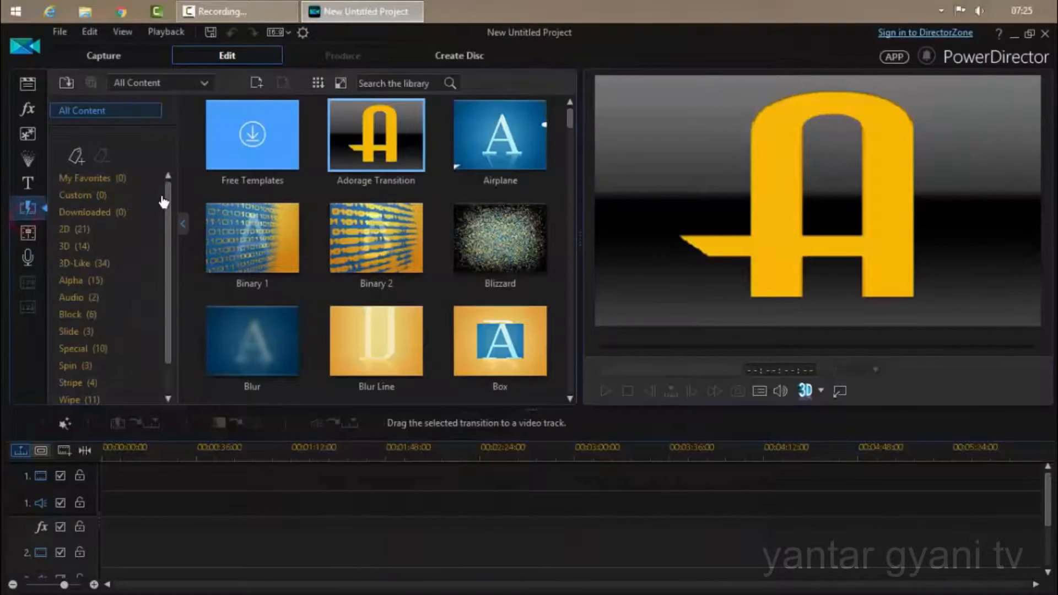
pyautogui.click(252, 237)
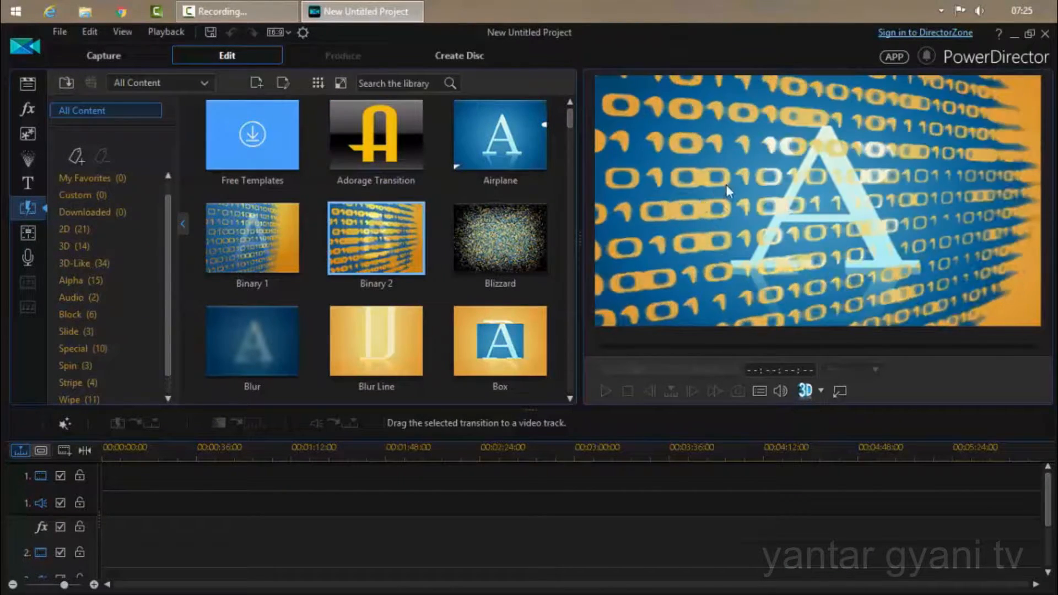
pyautogui.scroll(-3)
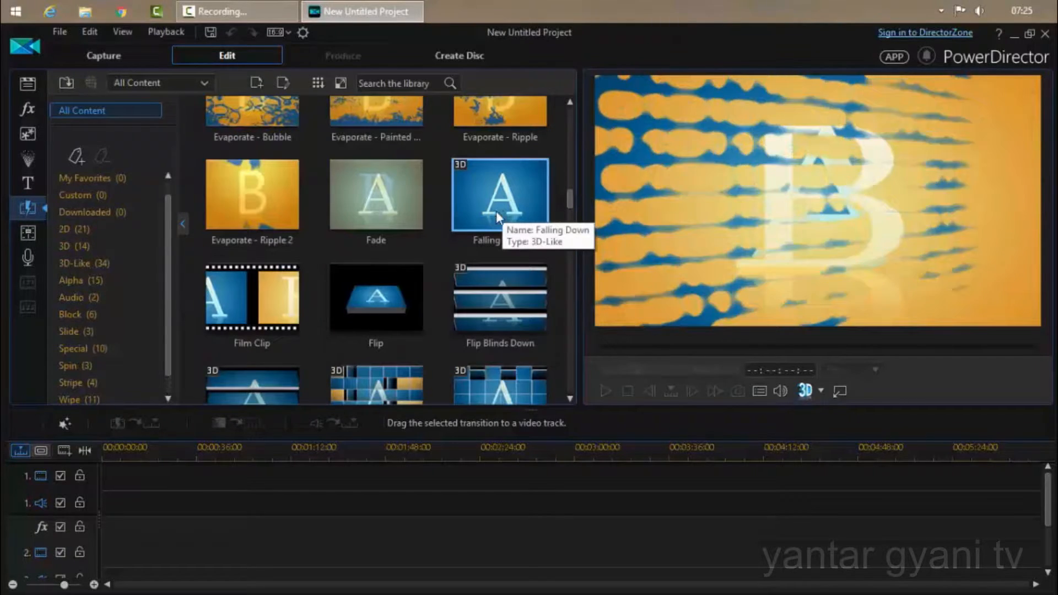
pyautogui.click(499, 296)
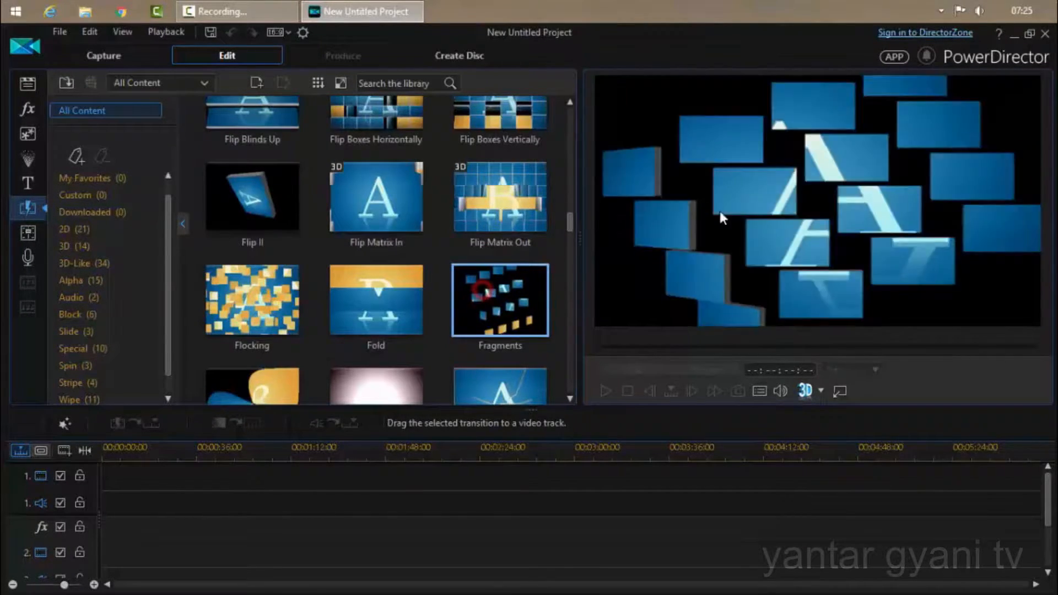
pyautogui.scroll(-3)
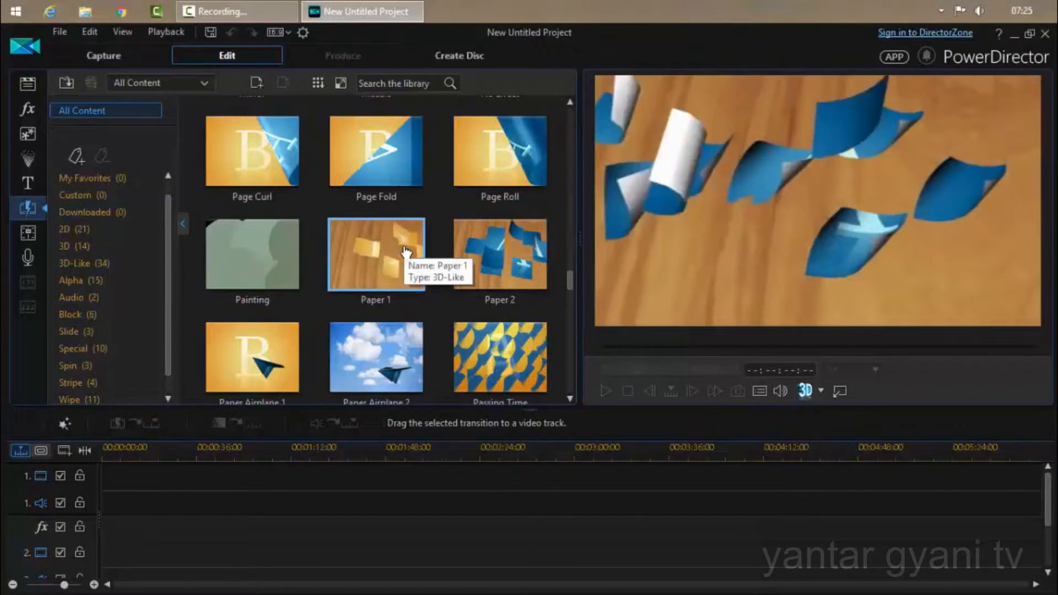
pyautogui.scroll(-3)
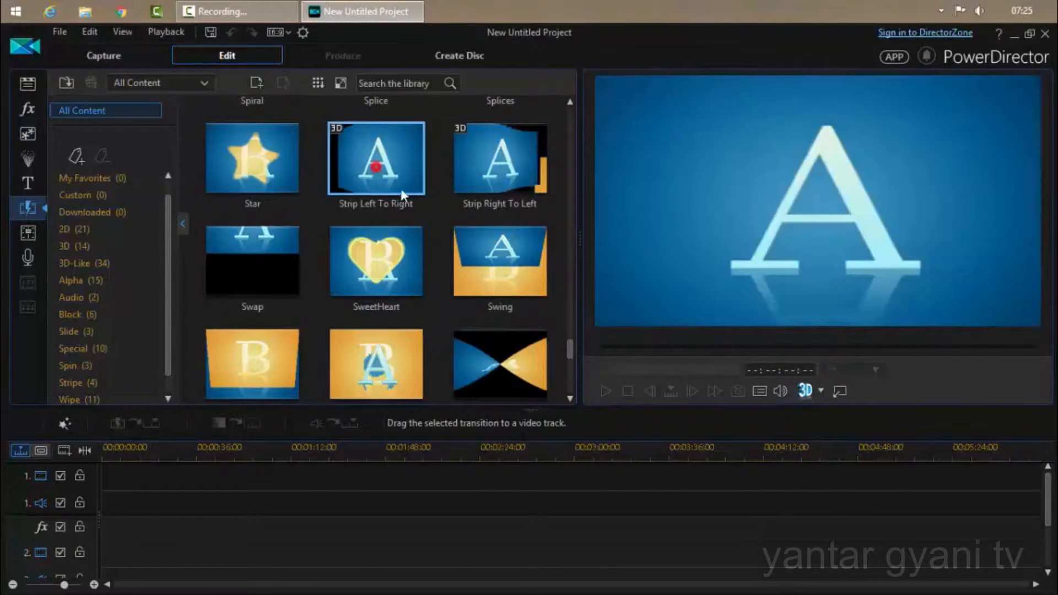
pyautogui.scroll(-3)
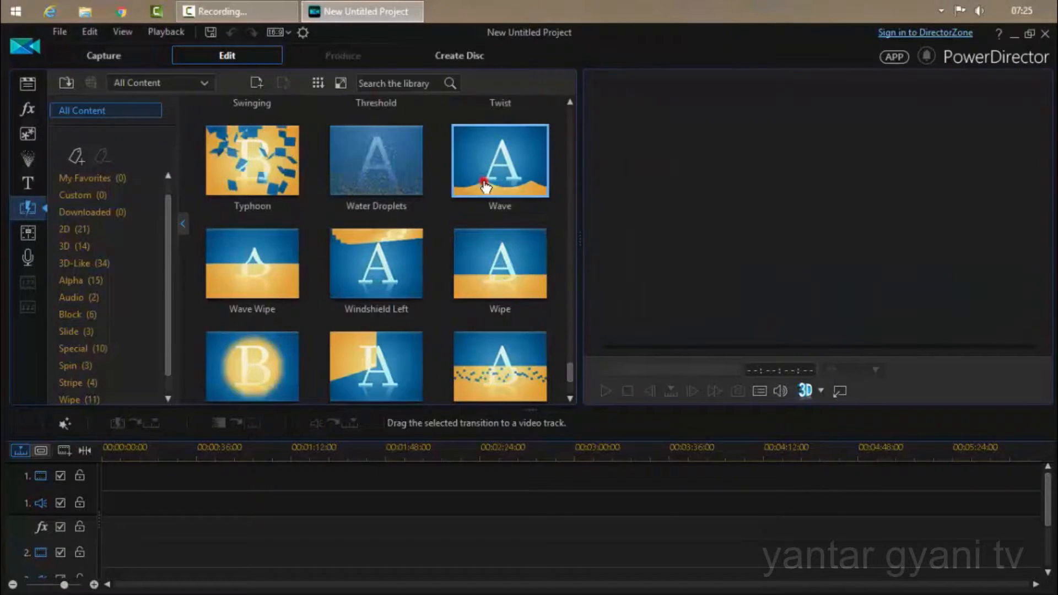
pyautogui.scroll(-3)
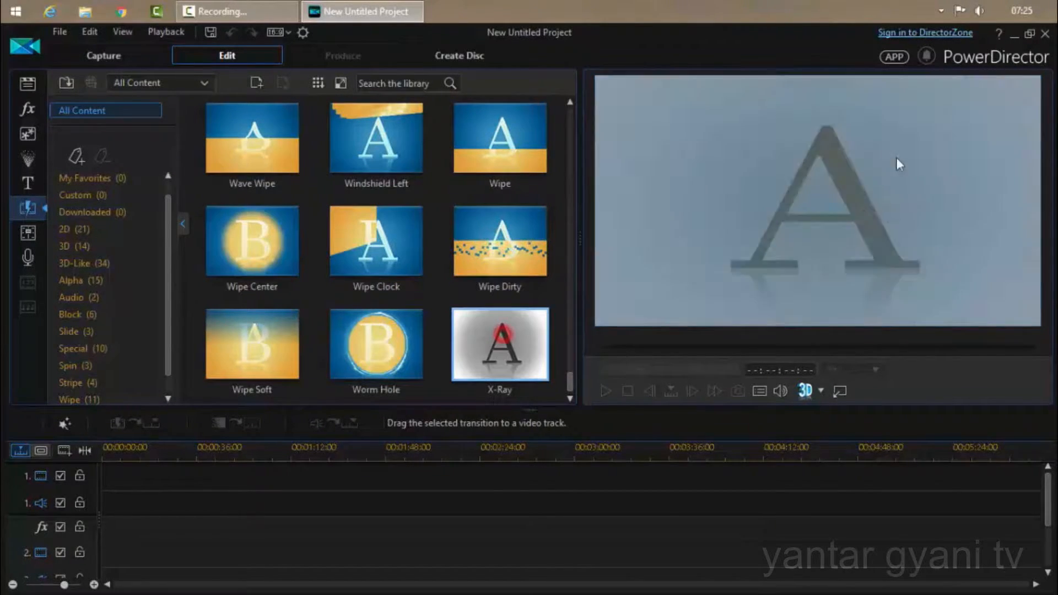
pyautogui.click(375, 344)
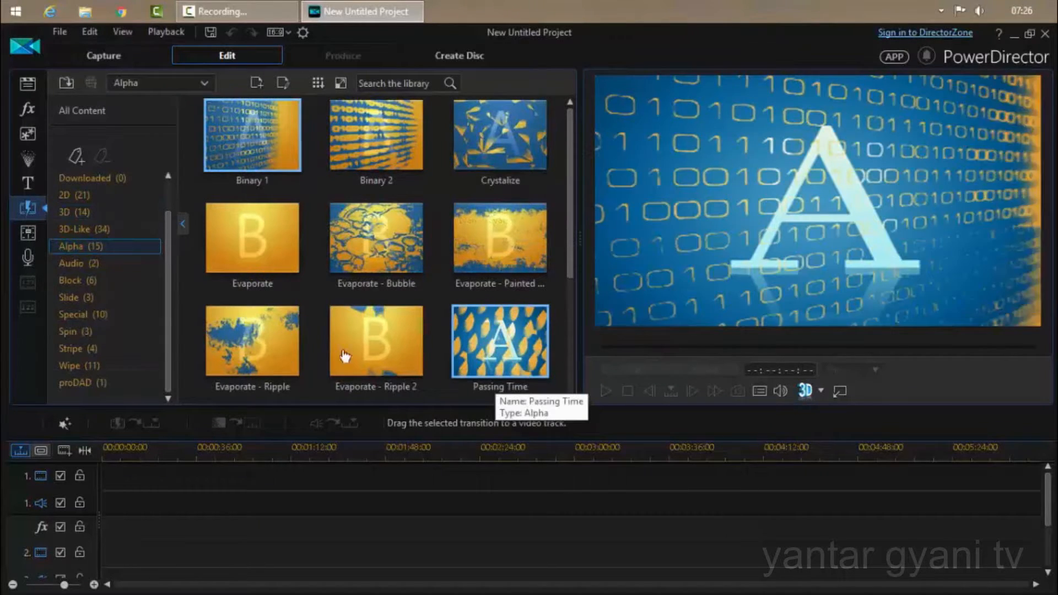
# Switch to the Audio Mixing Room with its Voice, Music, Audio 1 and Audio 2 channels.
pyautogui.click(28, 233)
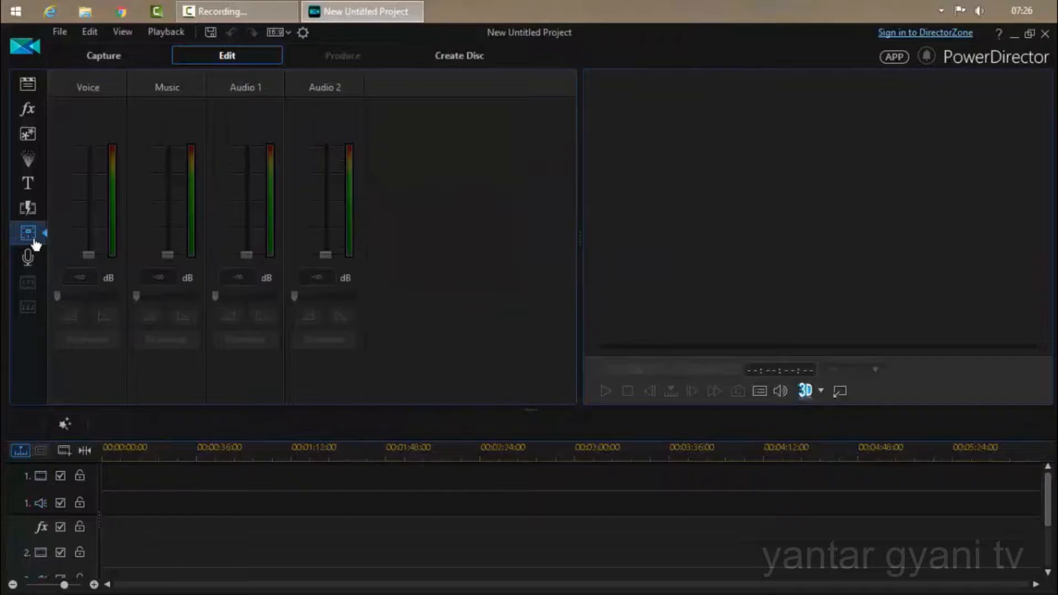
pyautogui.moveTo(29, 258)
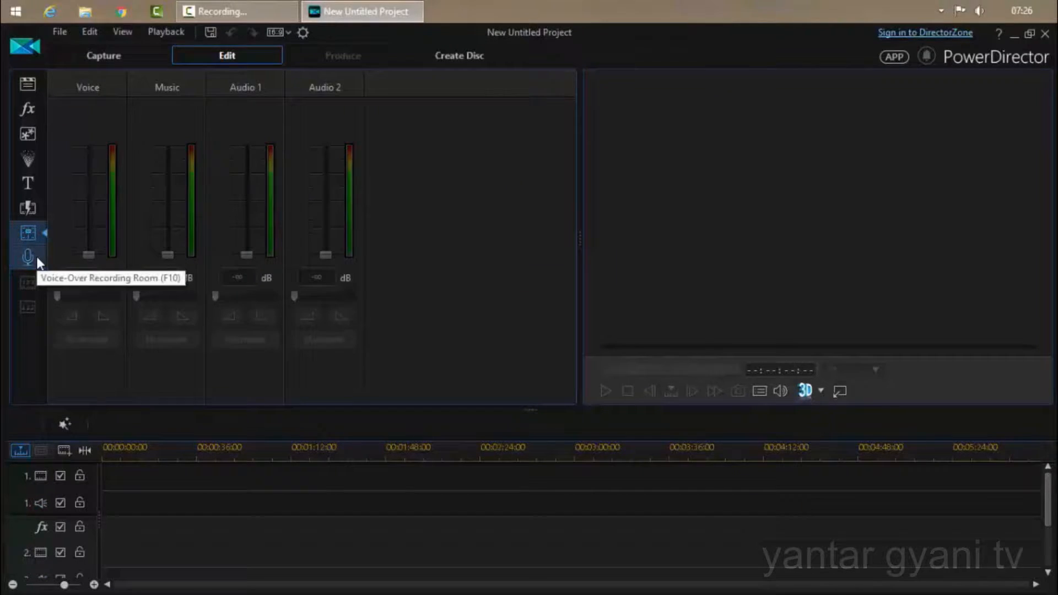
# Raise the voice-over recording input level from 20 to 60, then return to the media library.
pyautogui.click(28, 257)
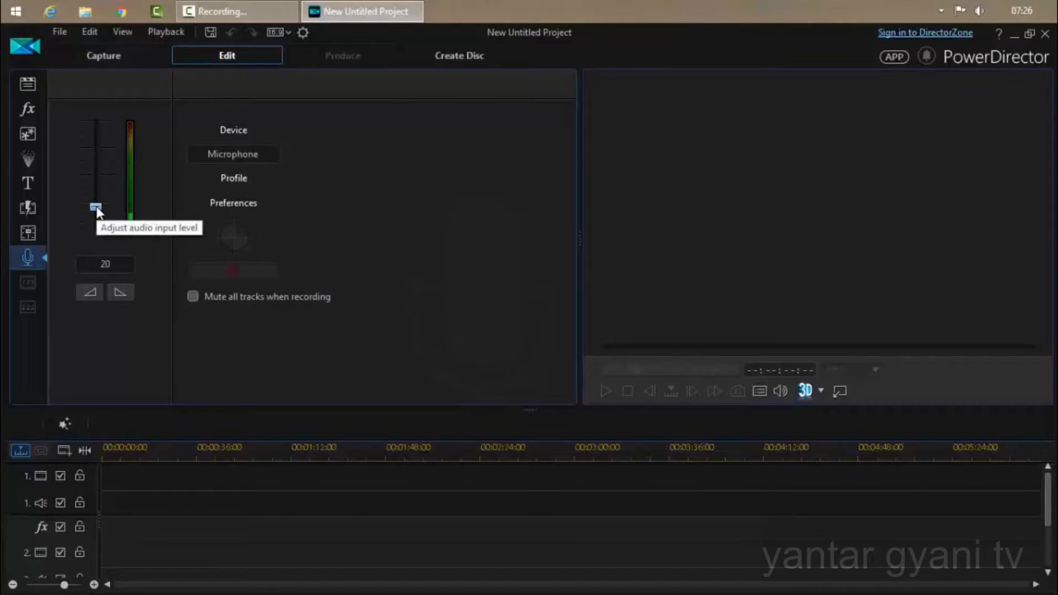
pyautogui.moveTo(96, 206); pyautogui.dragTo(96, 168)
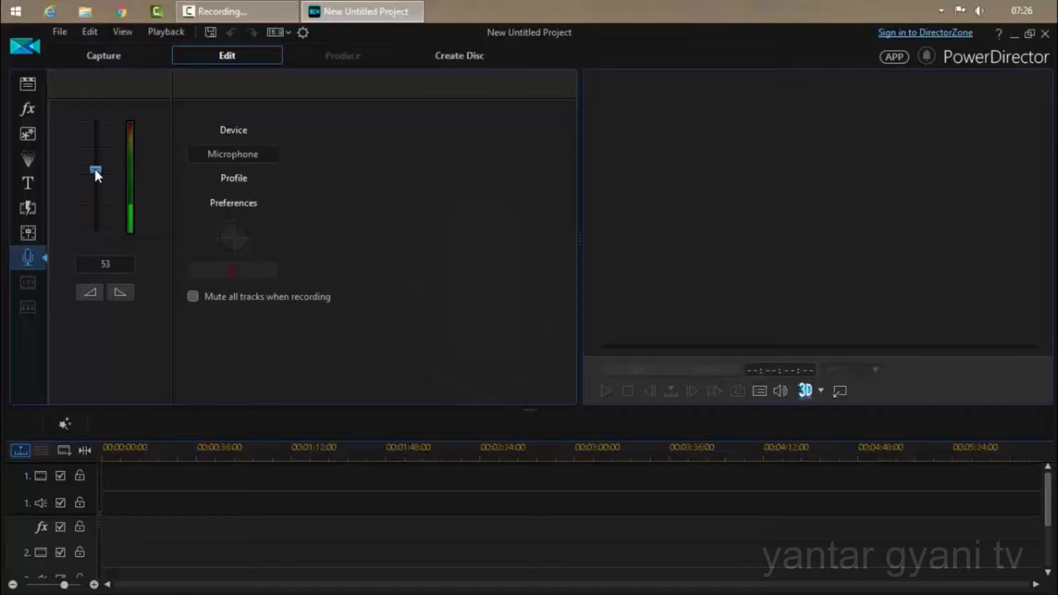
pyautogui.moveTo(96, 170); pyautogui.dragTo(96, 165)
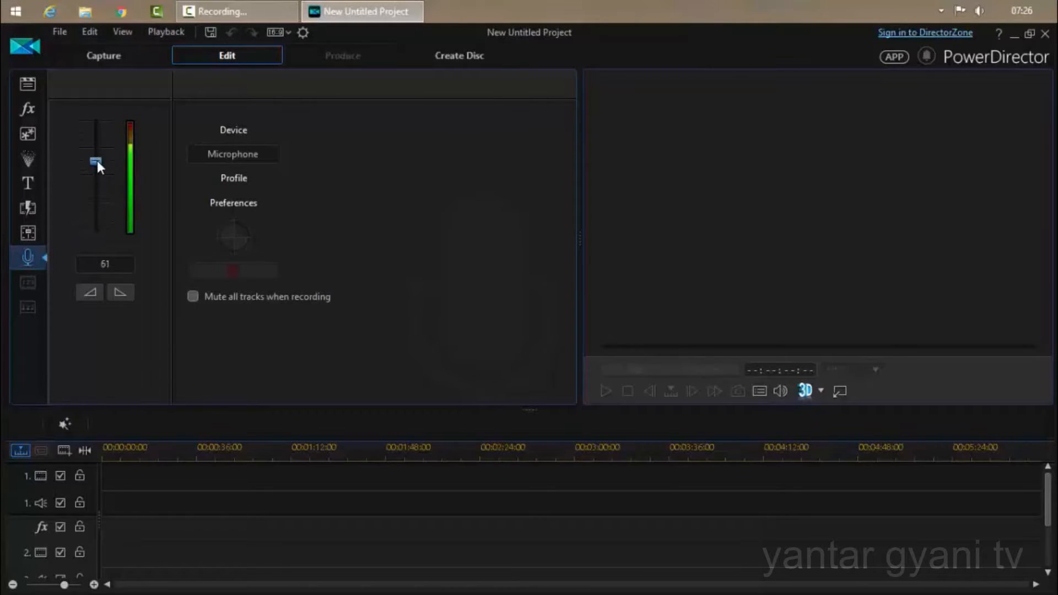
pyautogui.moveTo(96, 165); pyautogui.dragTo(96, 163)
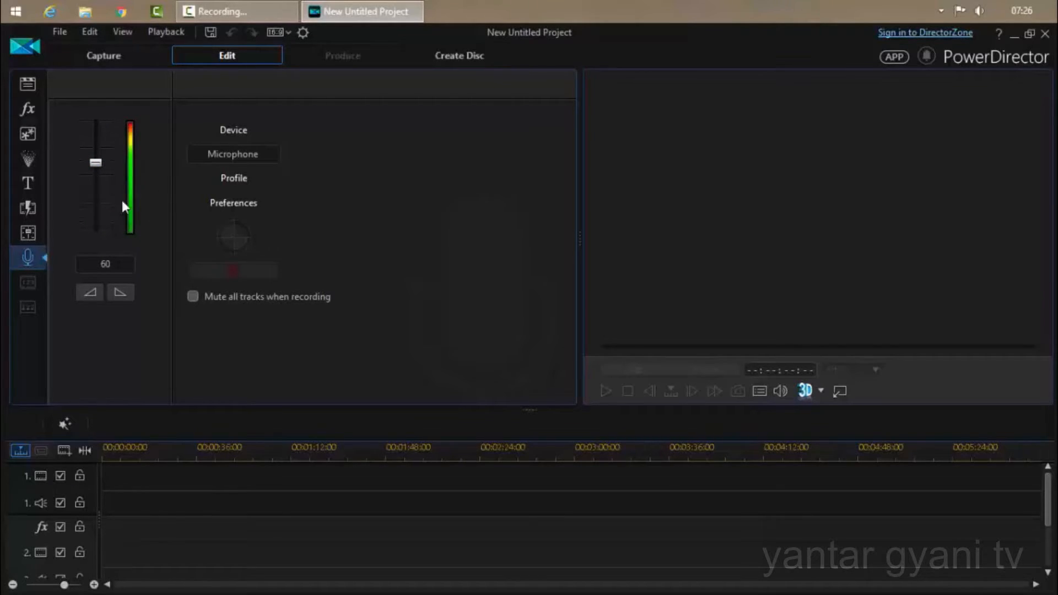
pyautogui.moveTo(25, 236)
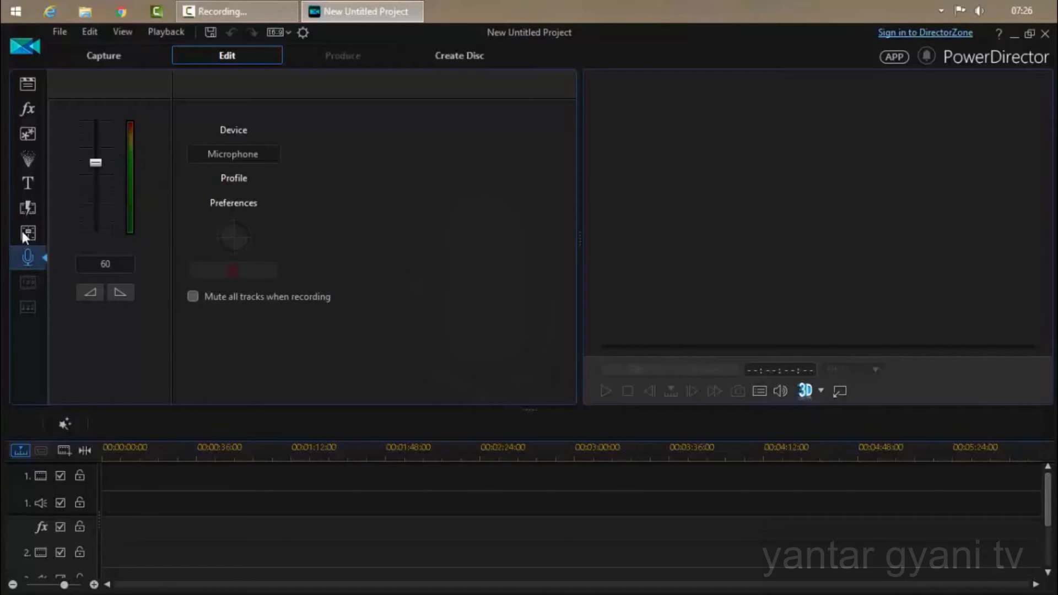
pyautogui.click(27, 84)
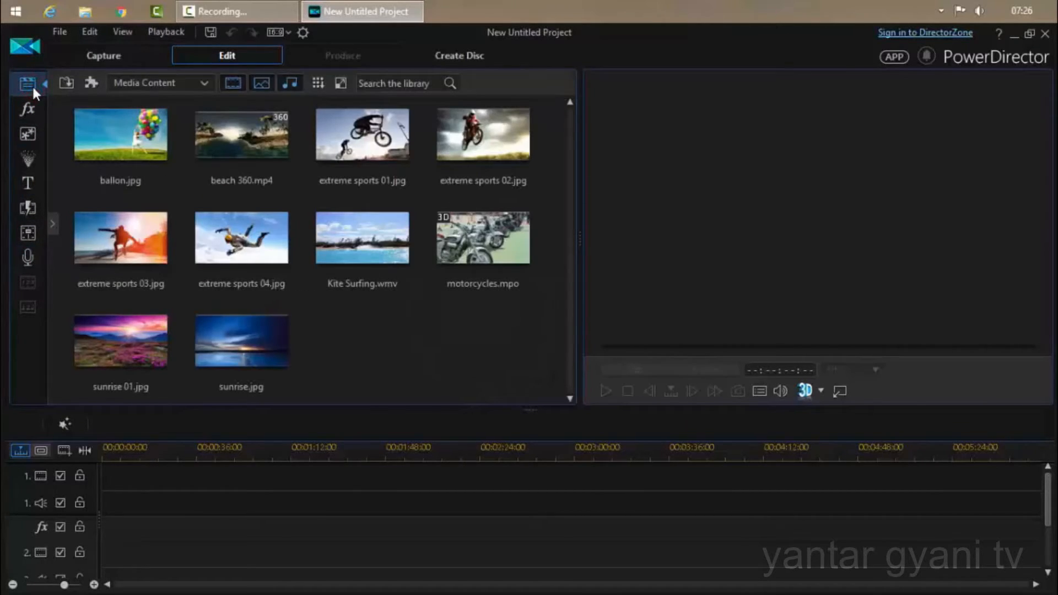
pyautogui.moveTo(363, 134)
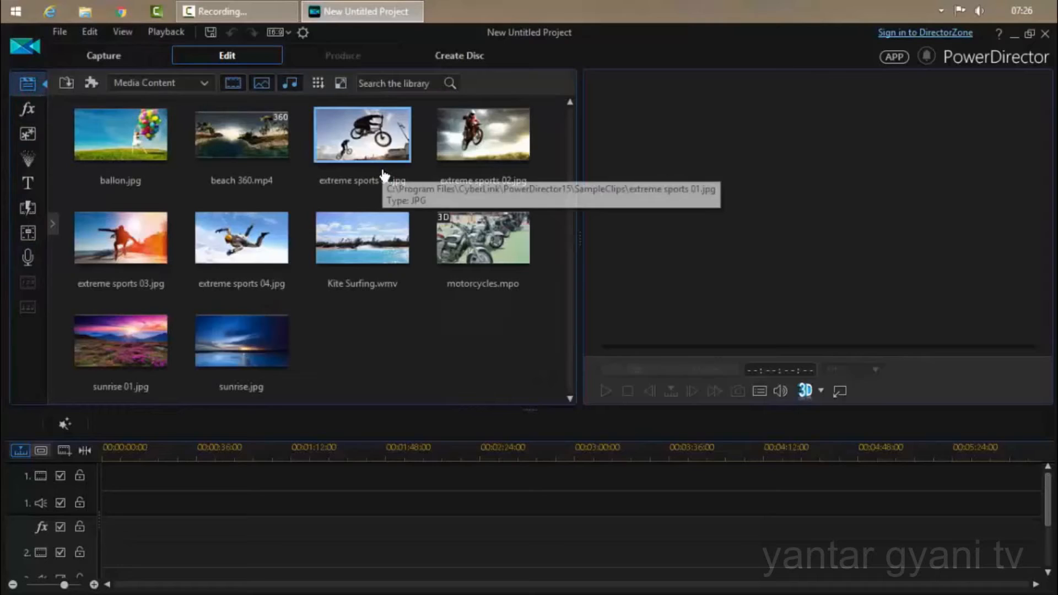